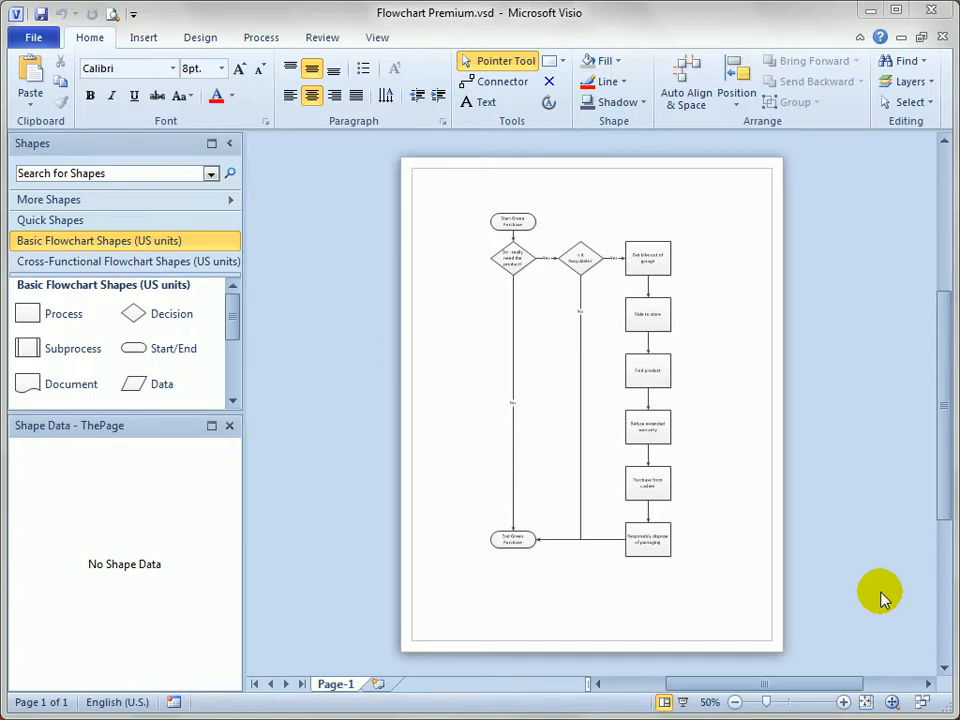
{"action": "mouse_move", "coordinate": [428, 308]}
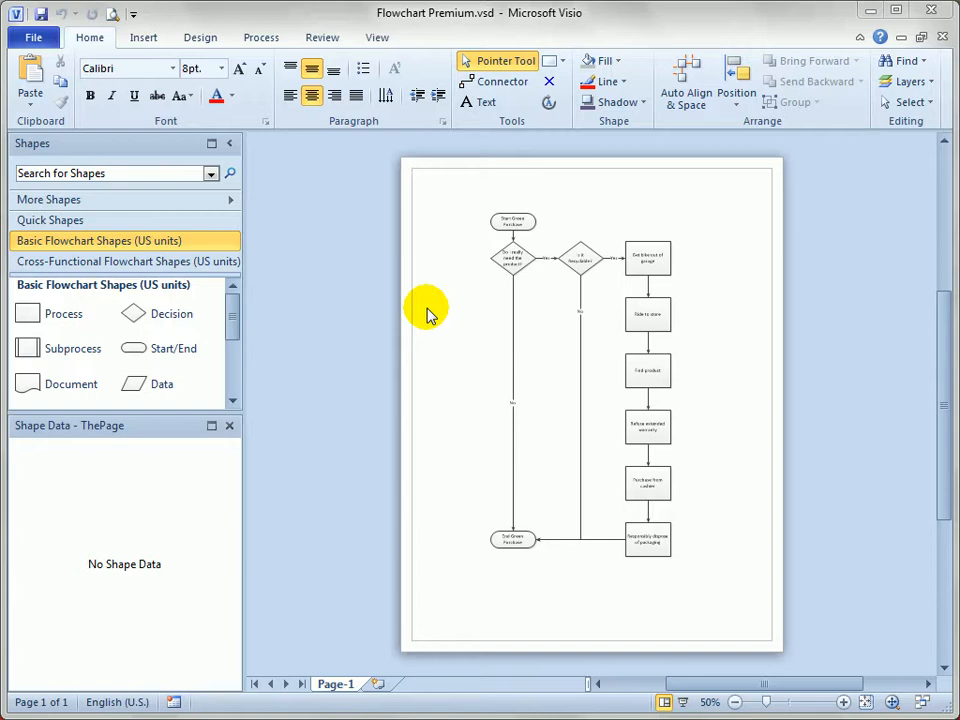
{"action": "mouse_move", "coordinate": [432, 304]}
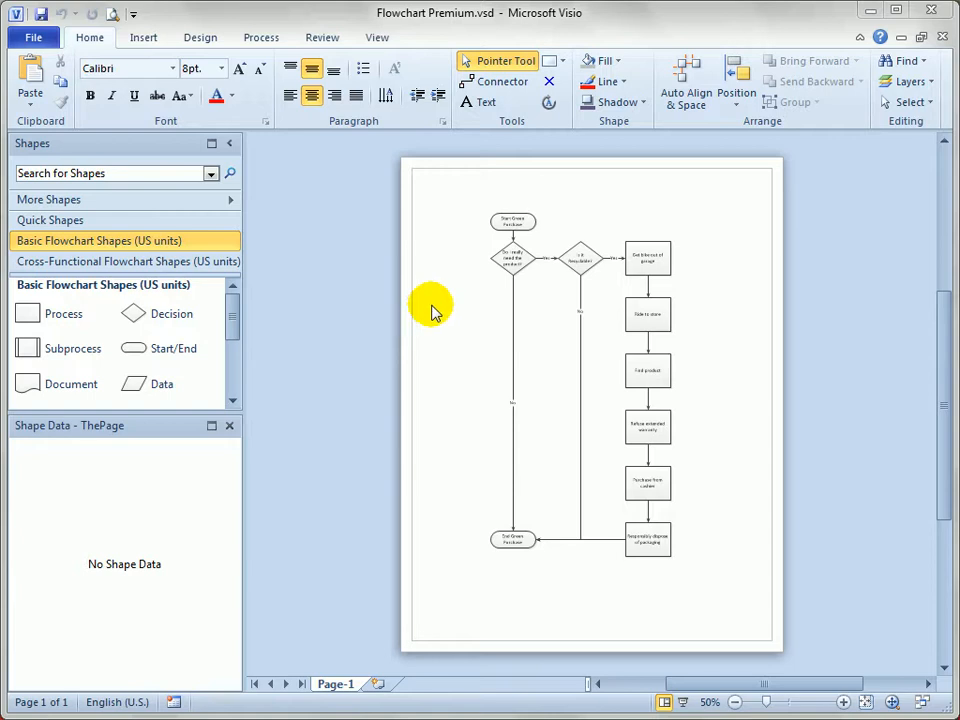
{"action": "mouse_move", "coordinate": [710, 284]}
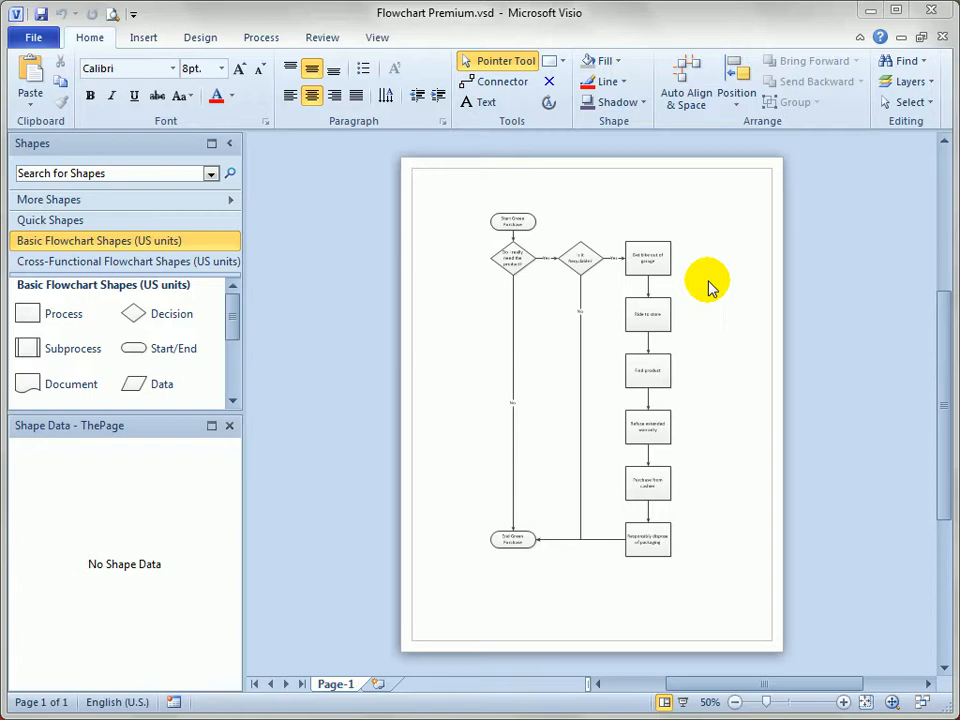
{"action": "mouse_move", "coordinate": [462, 204]}
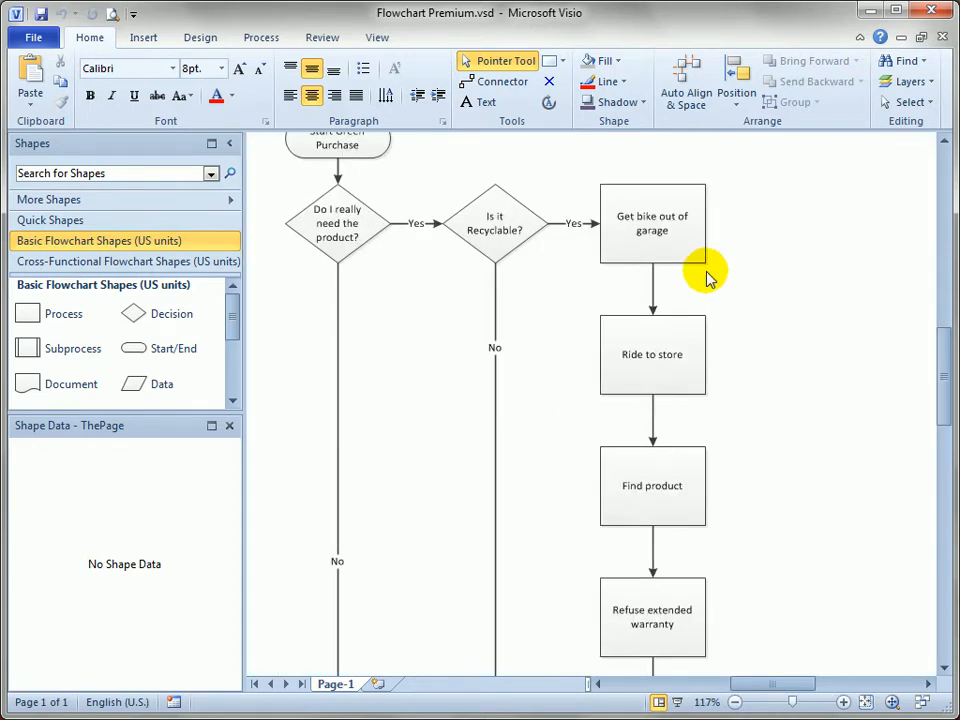
{"action": "mouse_move", "coordinate": [710, 278]}
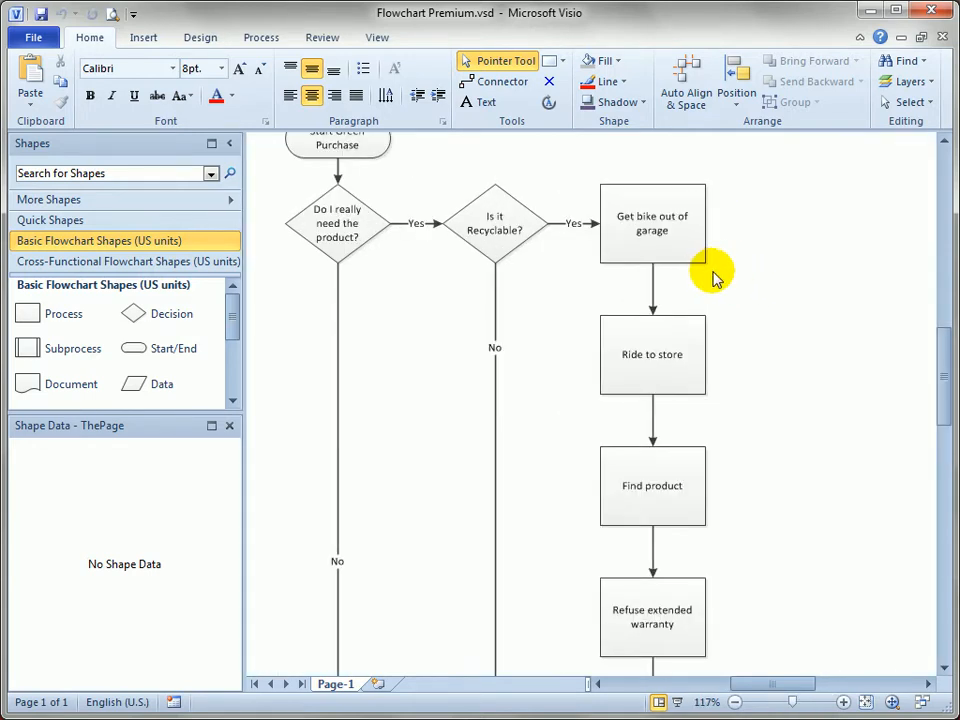
{"action": "mouse_move", "coordinate": [760, 270]}
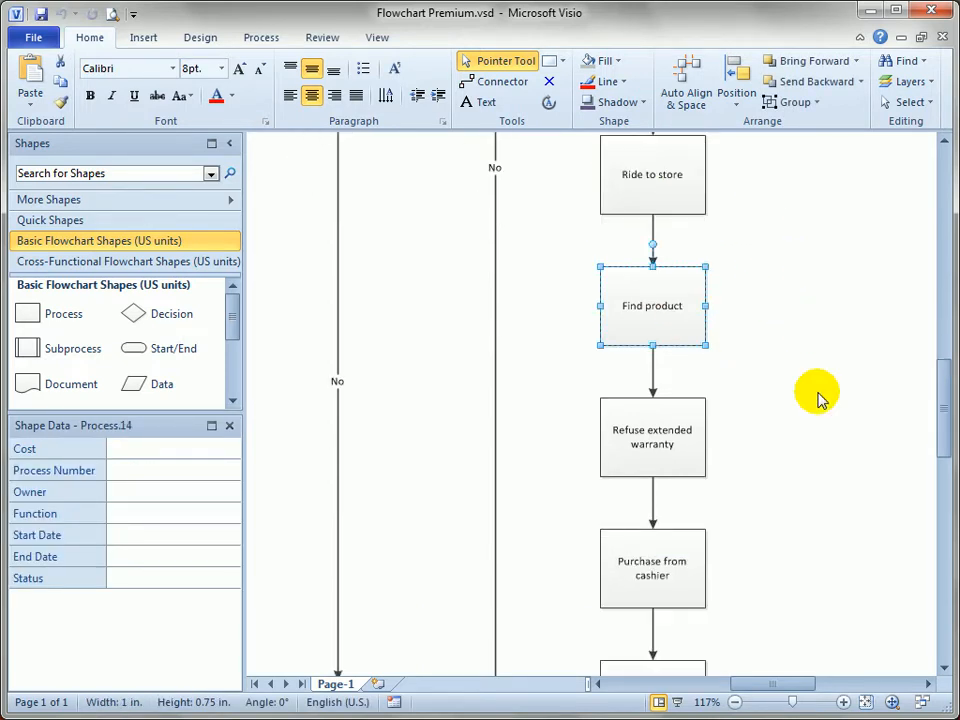
Step: Select the six purchase process steps and switch to the Process ribbon's subprocess tools
{"action": "scroll", "scroll_direction": "down", "scroll_amount": 3}
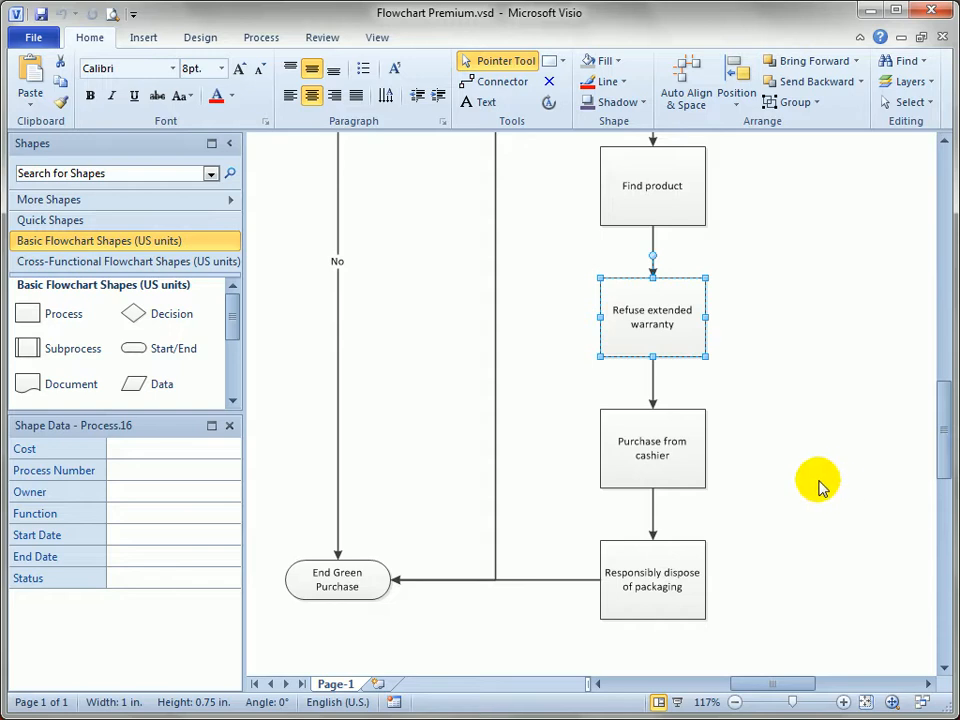
{"action": "left_click", "coordinate": [652, 448]}
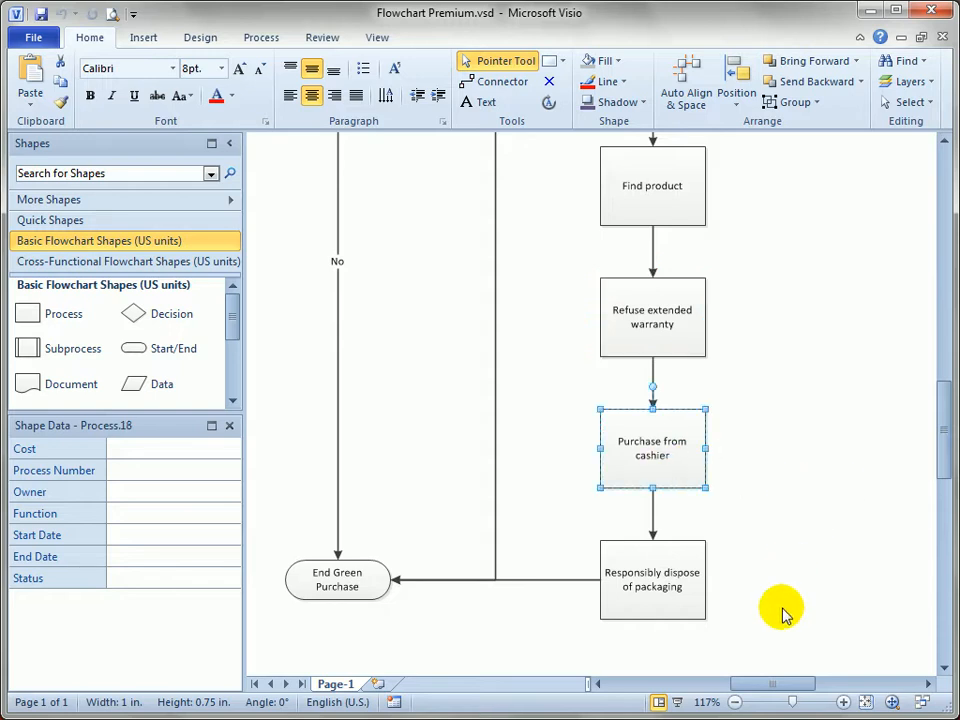
{"action": "mouse_move", "coordinate": [700, 588]}
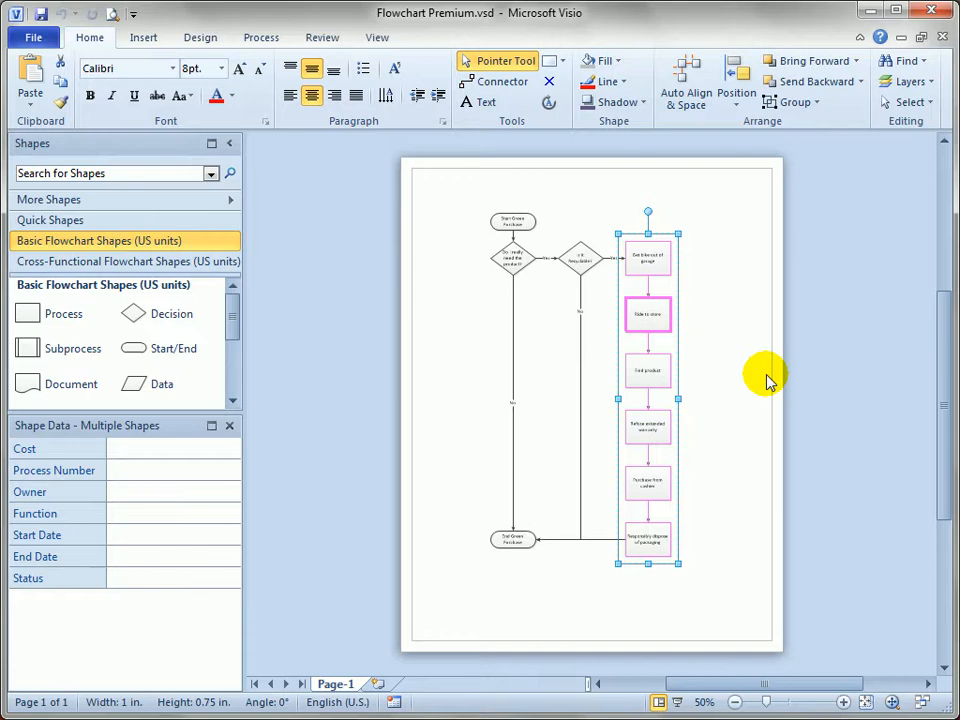
{"action": "mouse_move", "coordinate": [262, 36]}
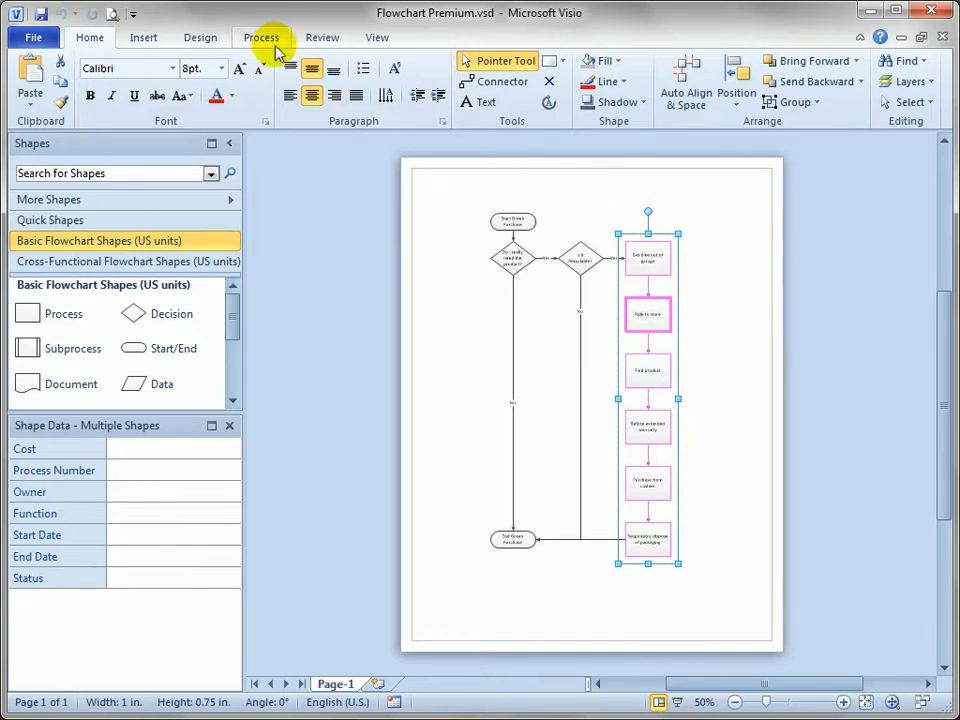
{"action": "left_click", "coordinate": [262, 36]}
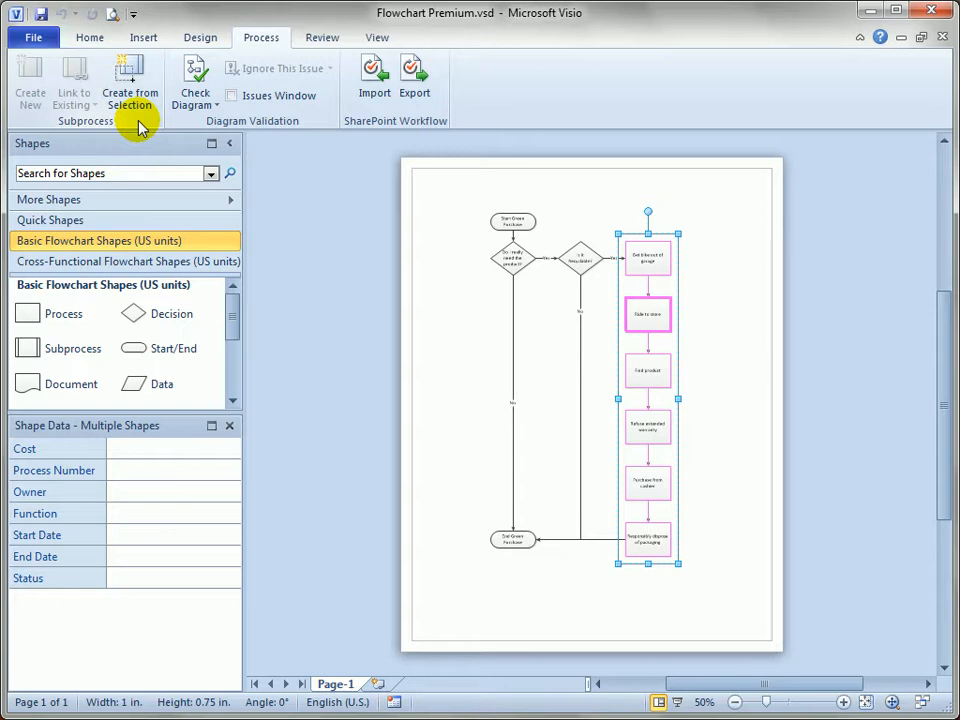
{"action": "mouse_move", "coordinate": [38, 108]}
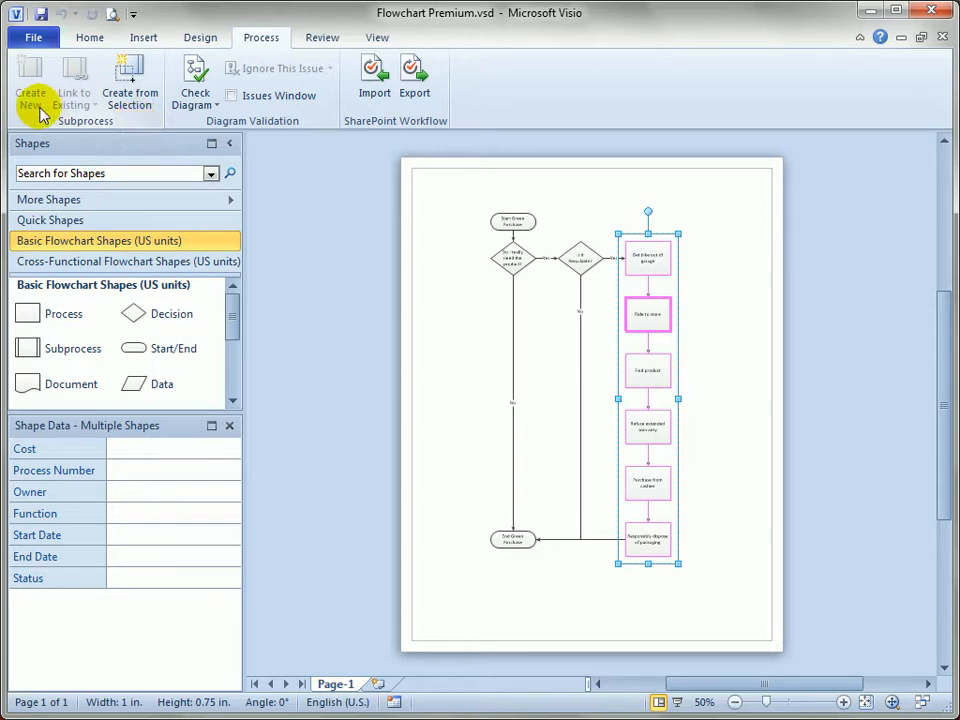
{"action": "mouse_move", "coordinate": [572, 206]}
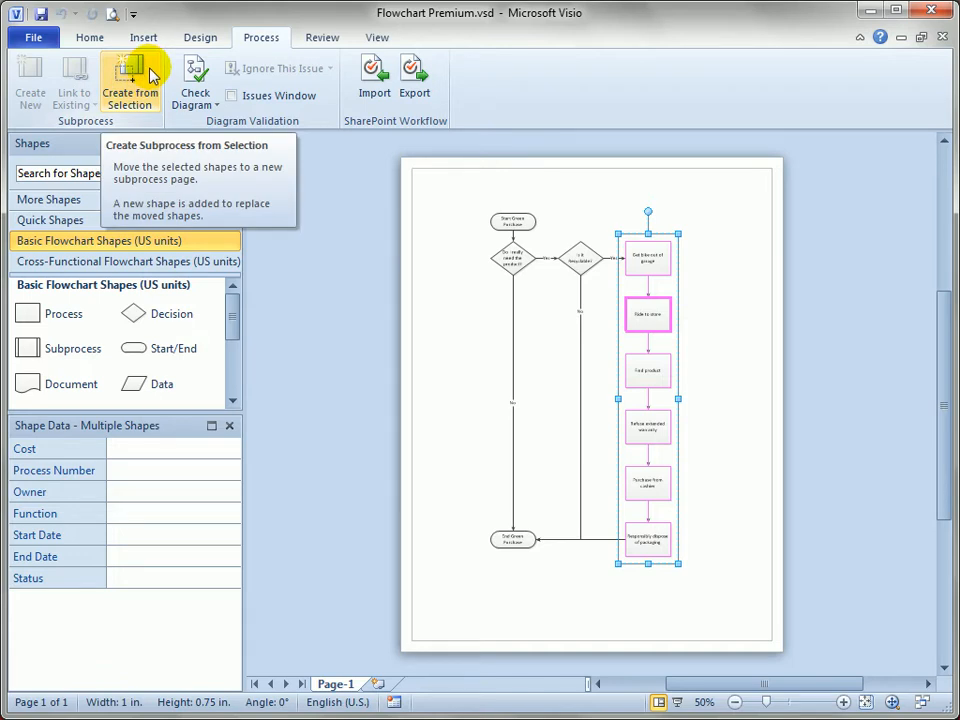
Step: Create a subprocess from the selection, check the new Page-2 holding the steps, and return to Page-1
{"action": "left_click", "coordinate": [130, 80]}
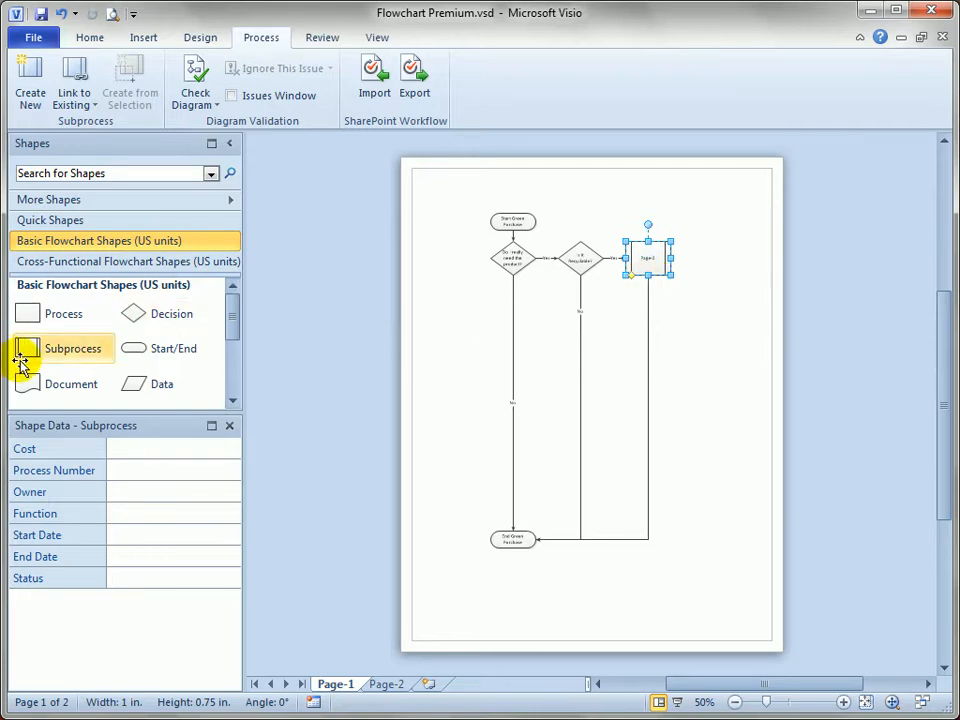
{"action": "mouse_move", "coordinate": [490, 470]}
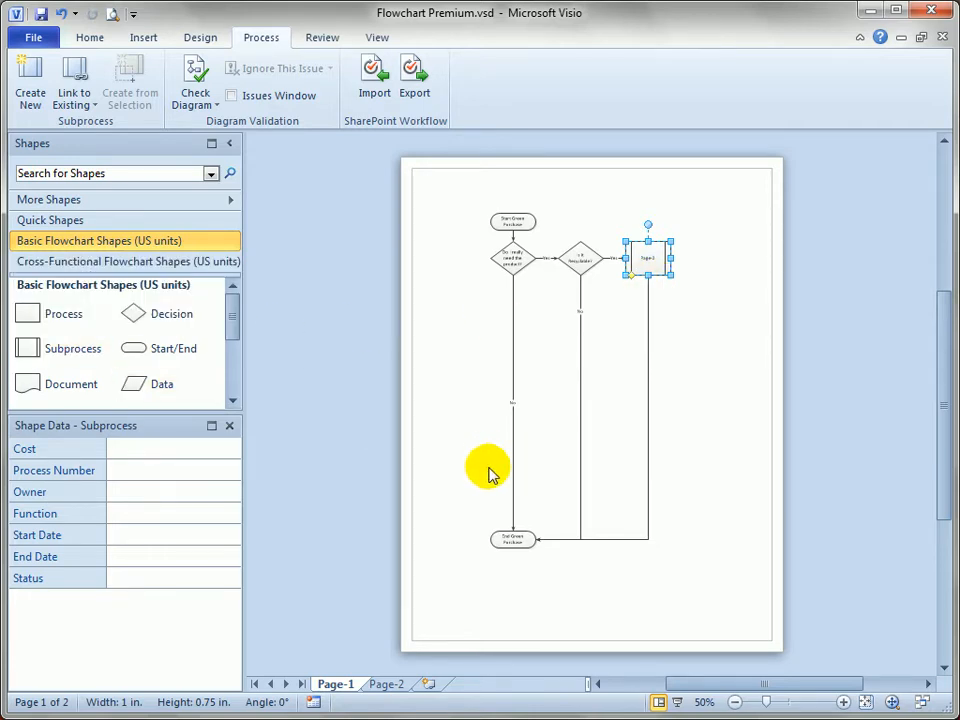
{"action": "left_click", "coordinate": [386, 684]}
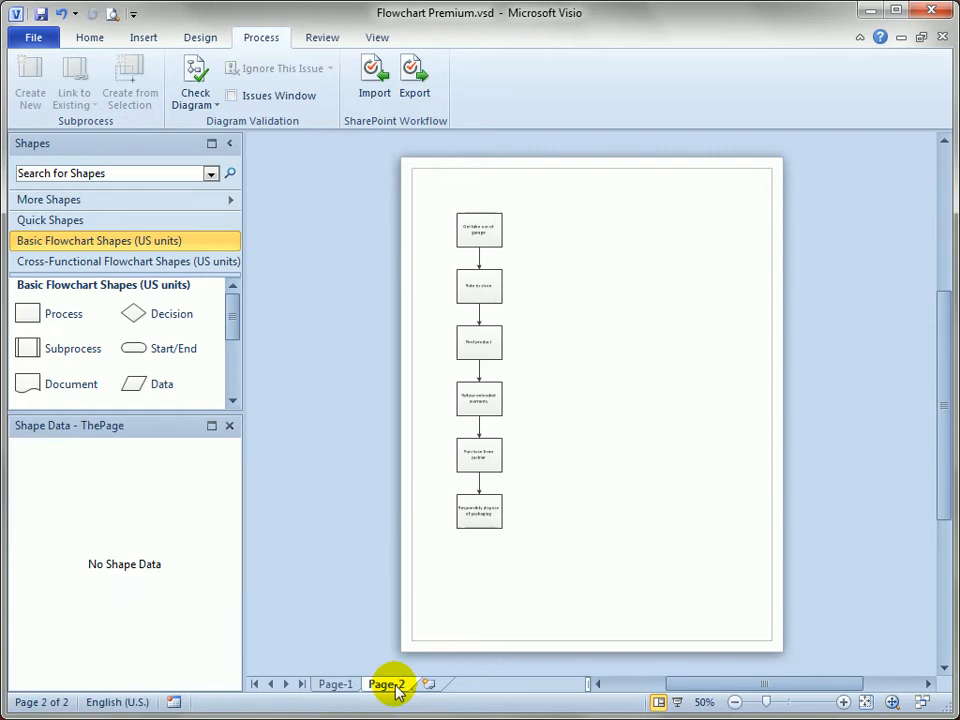
{"action": "left_click", "coordinate": [336, 684]}
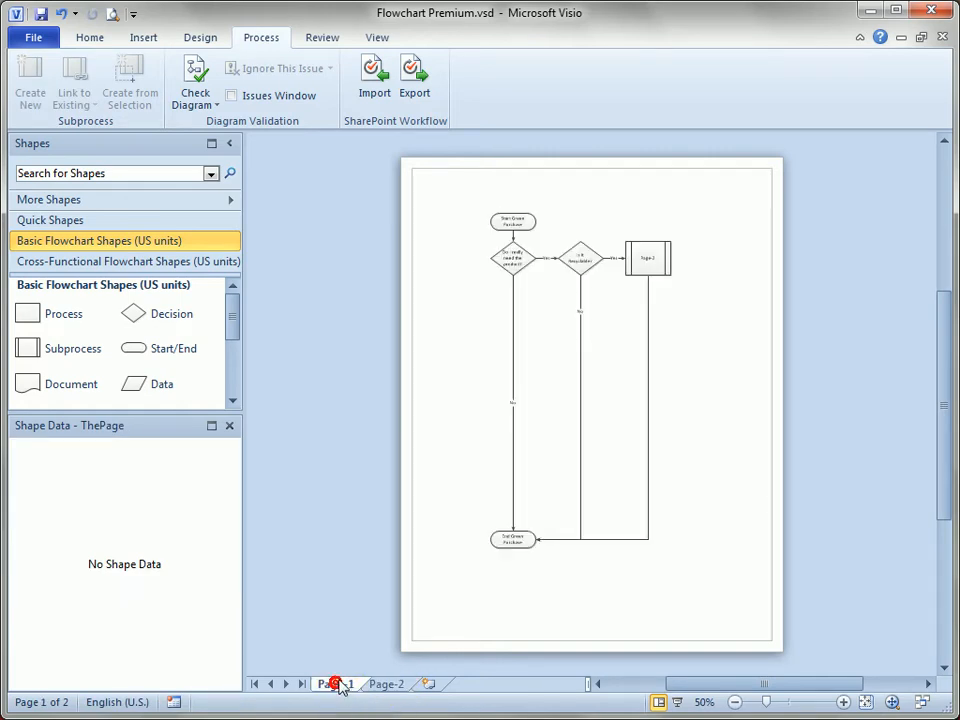
{"action": "left_click", "coordinate": [648, 258]}
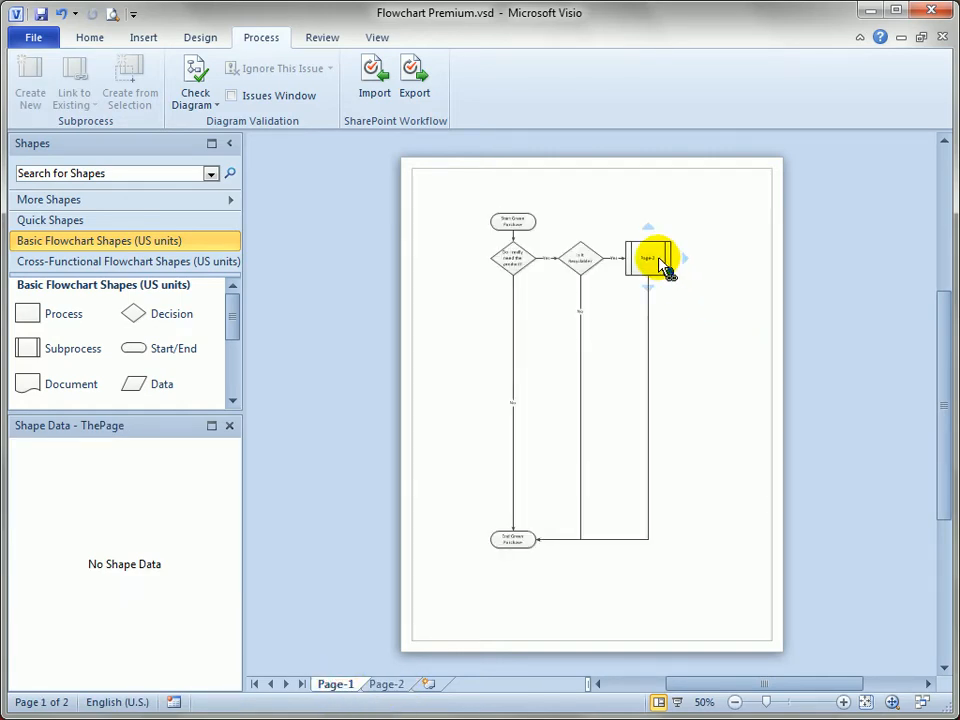
{"action": "mouse_move", "coordinate": [660, 262]}
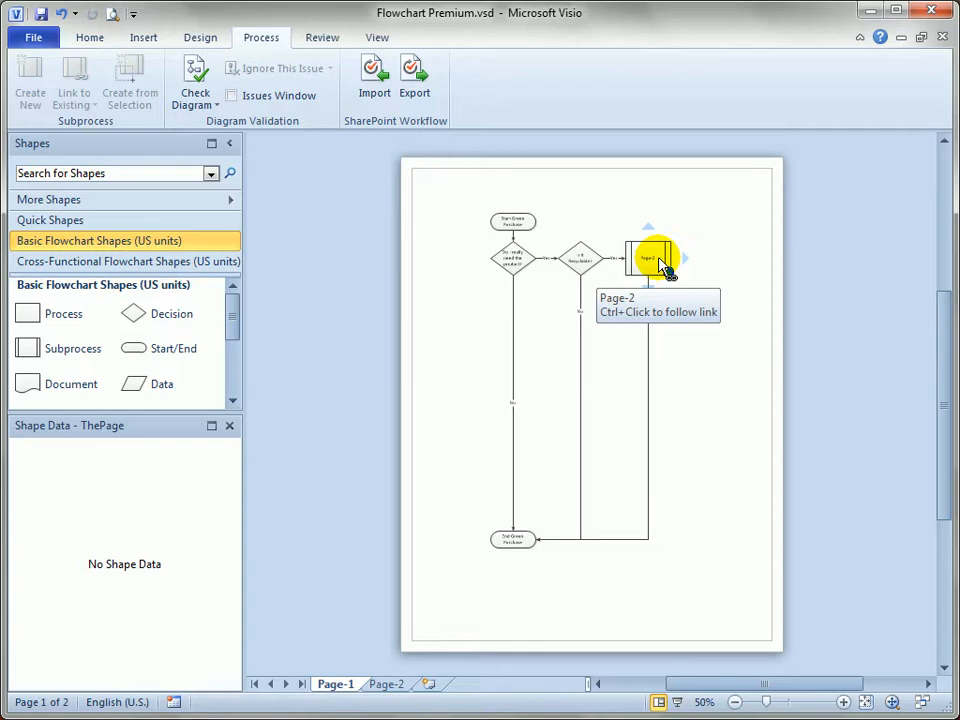
{"action": "right_click", "coordinate": [648, 256]}
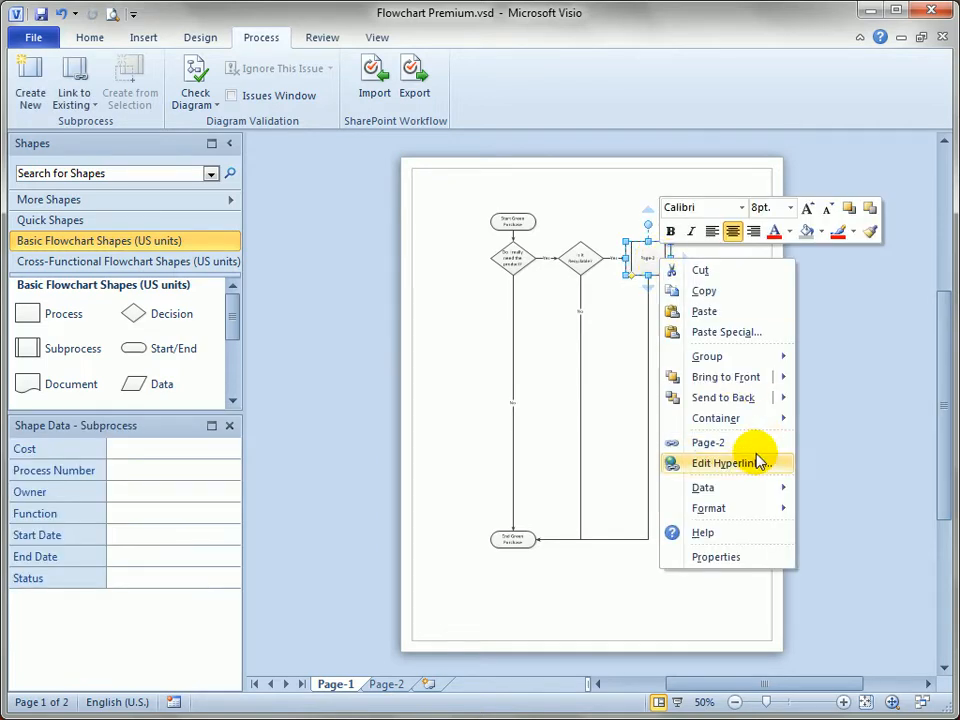
{"action": "mouse_move", "coordinate": [750, 442]}
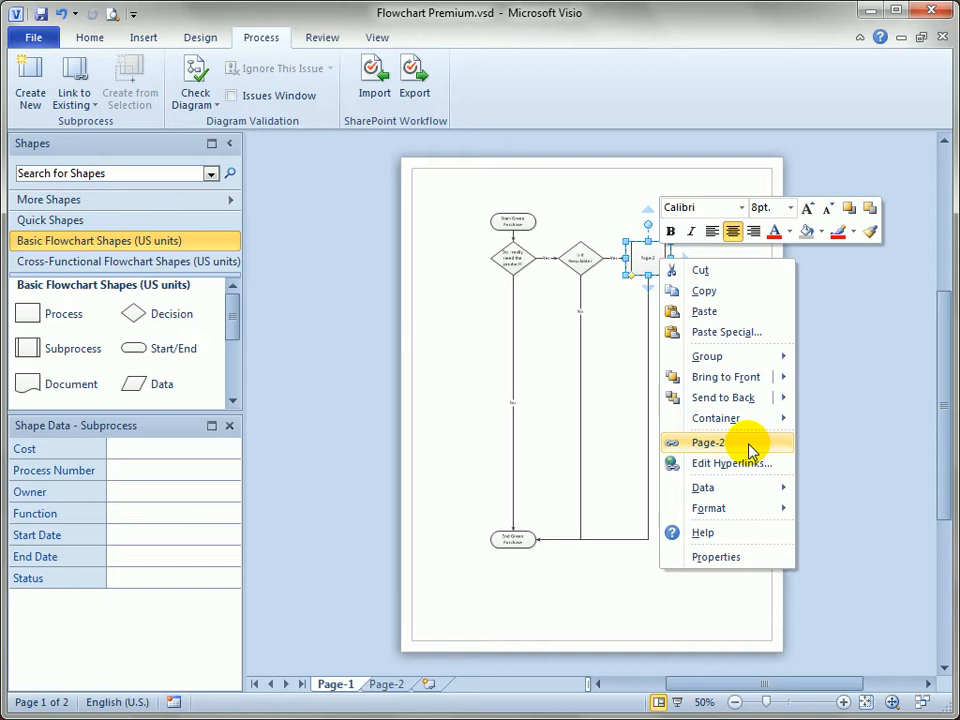
{"action": "left_click", "coordinate": [708, 442]}
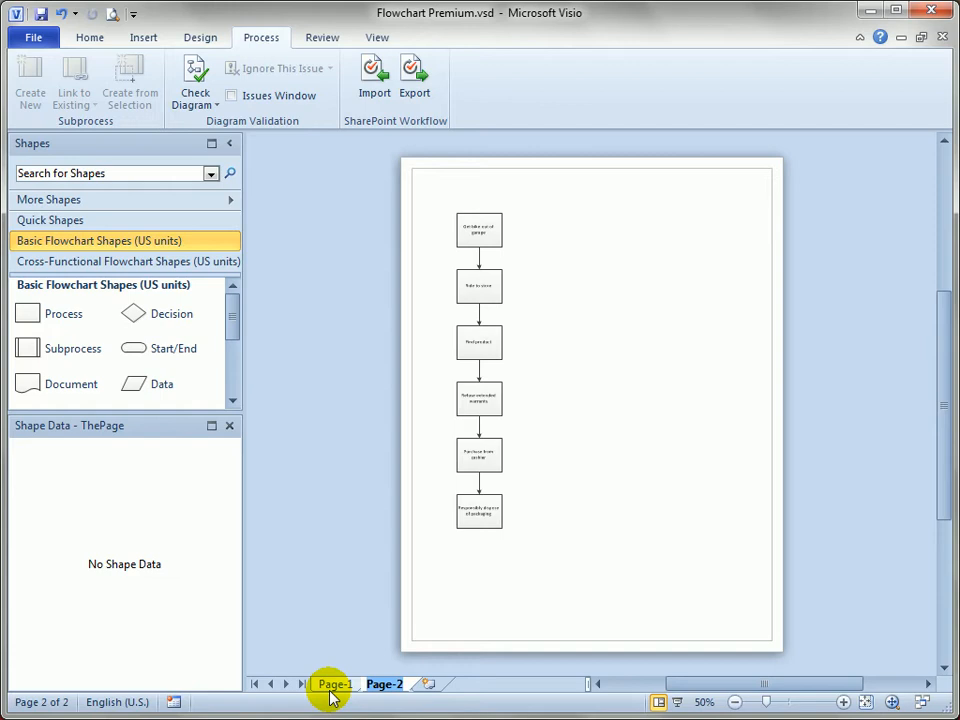
{"action": "left_click", "coordinate": [334, 684]}
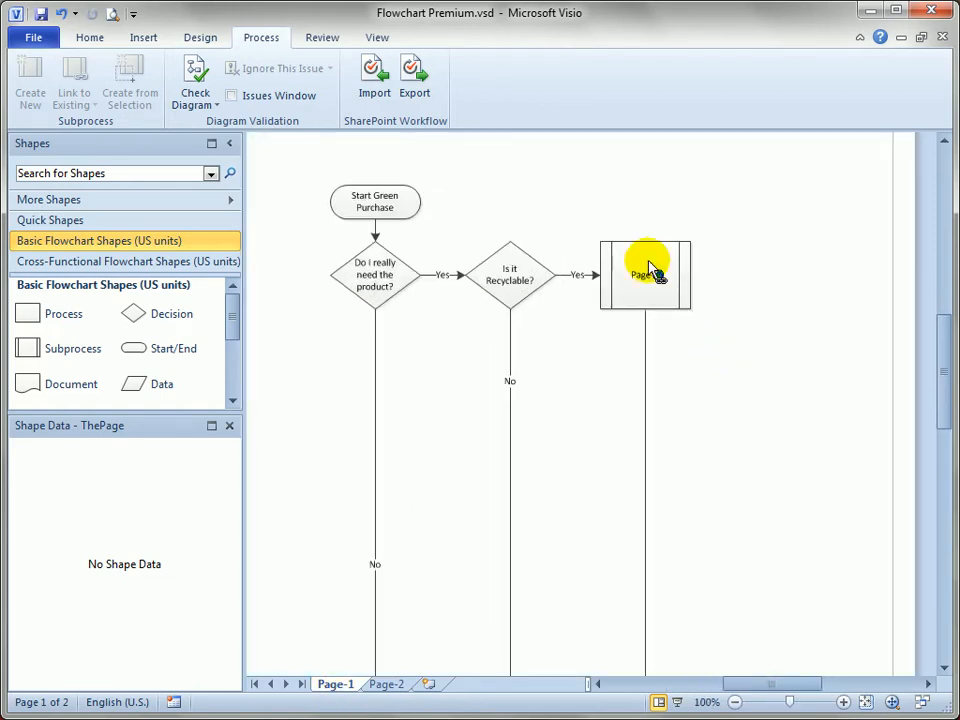
{"action": "left_click", "coordinate": [650, 284]}
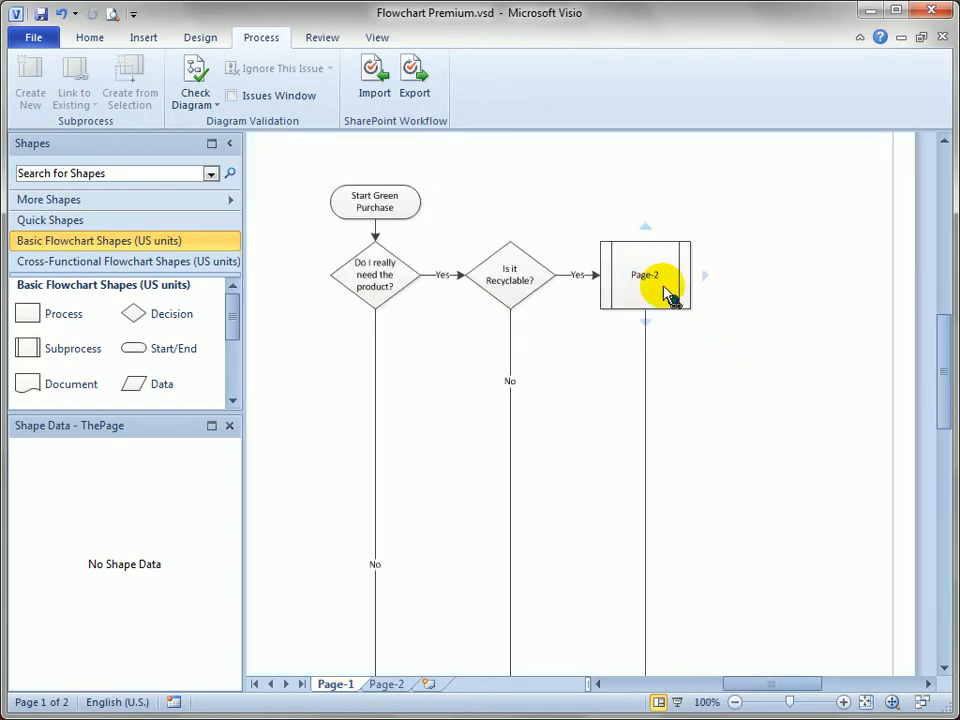
{"action": "left_click", "coordinate": [644, 284]}
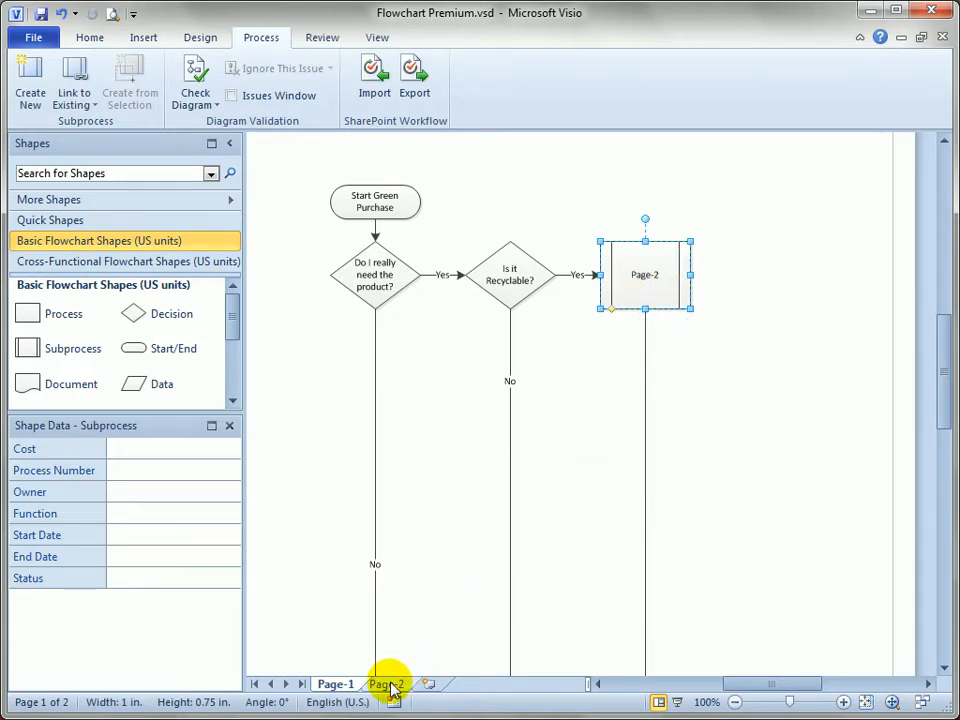
{"action": "mouse_move", "coordinate": [404, 668]}
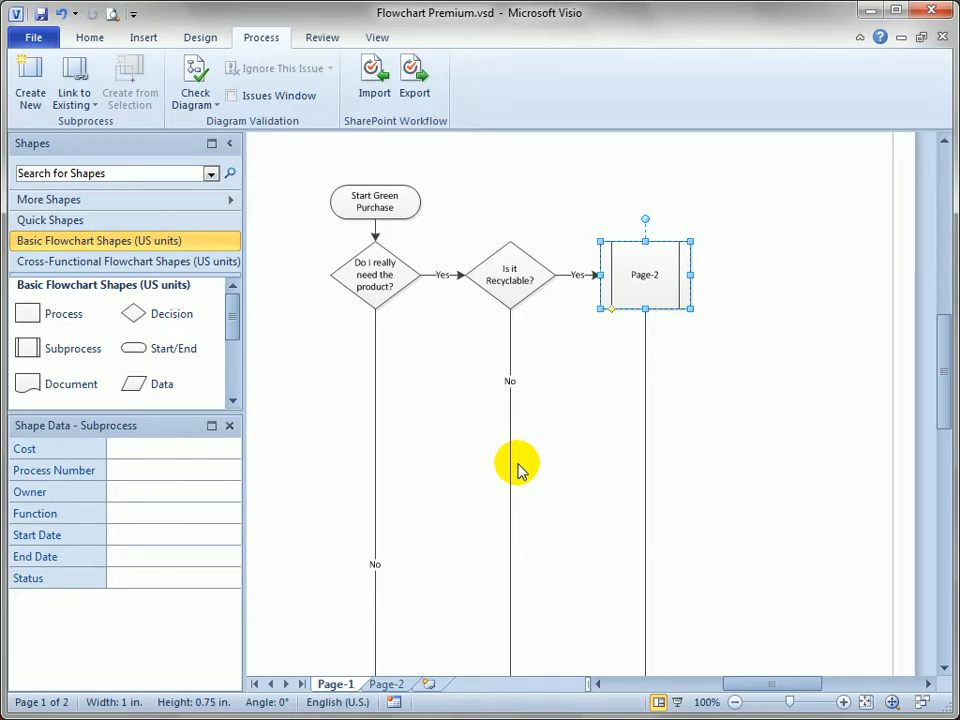
{"action": "mouse_move", "coordinate": [518, 464]}
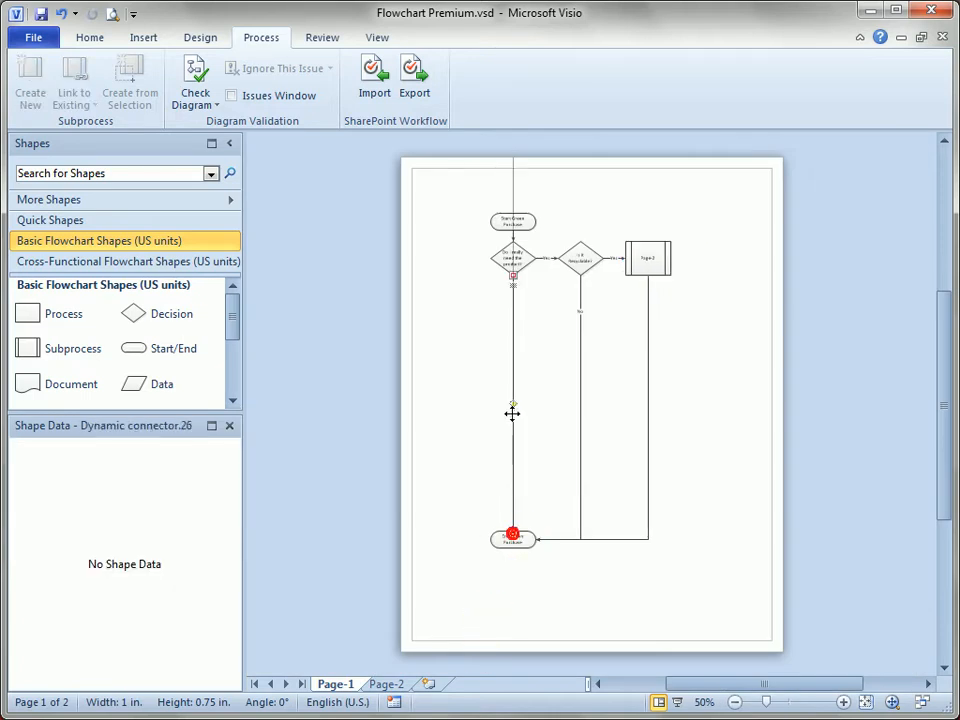
{"action": "left_click", "coordinate": [512, 540]}
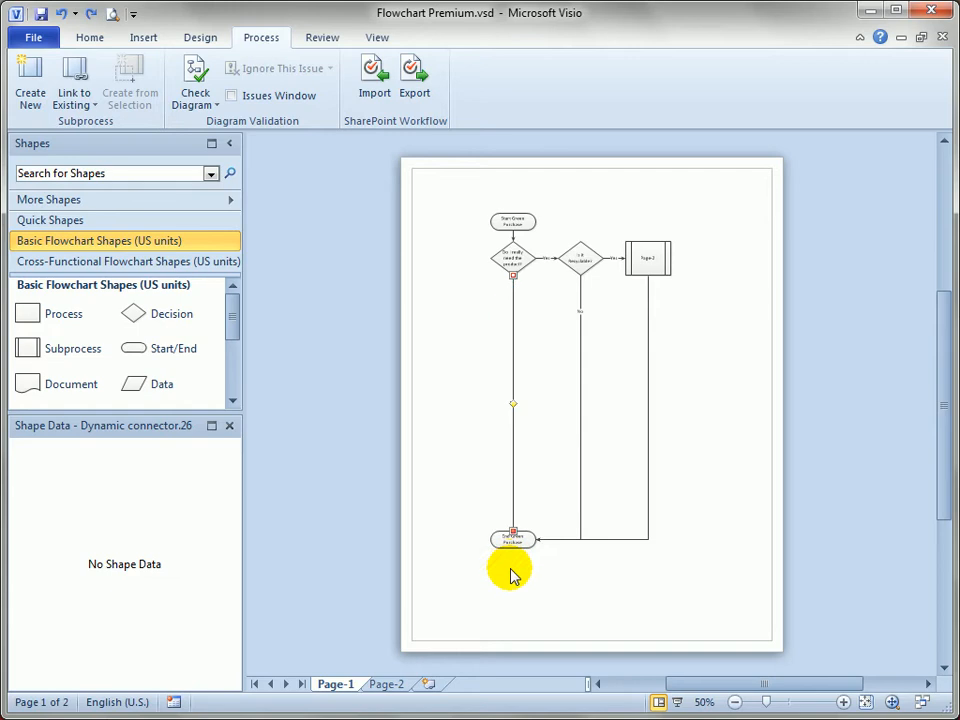
{"action": "left_click", "coordinate": [512, 540]}
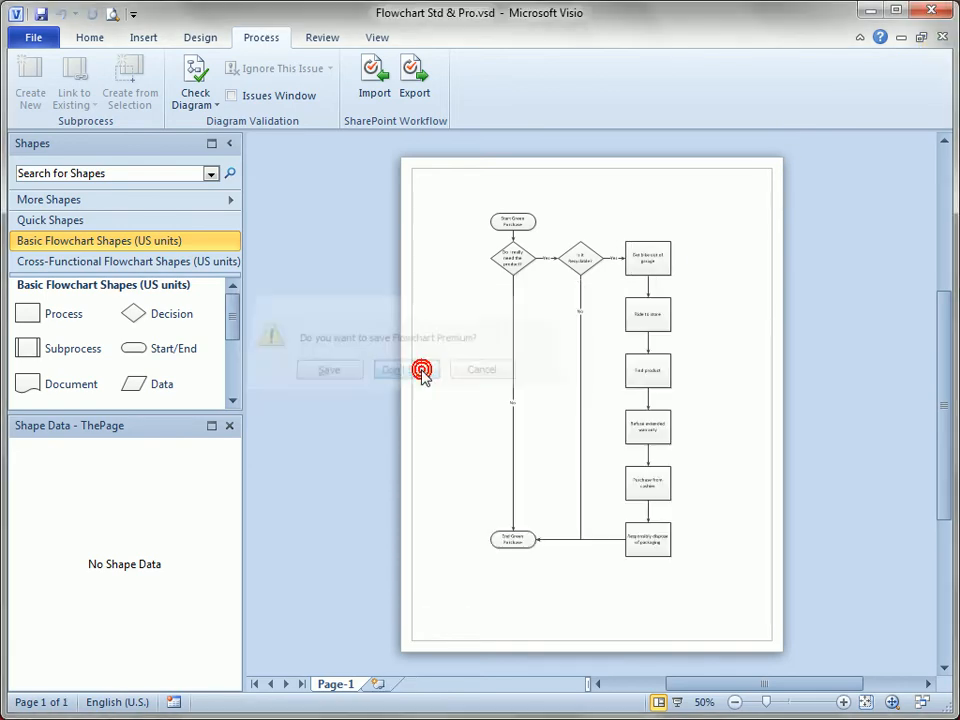
Step: Close Flowchart Premium without saving, returning to the Flowchart Std & Pro drawing
{"action": "left_click", "coordinate": [404, 368]}
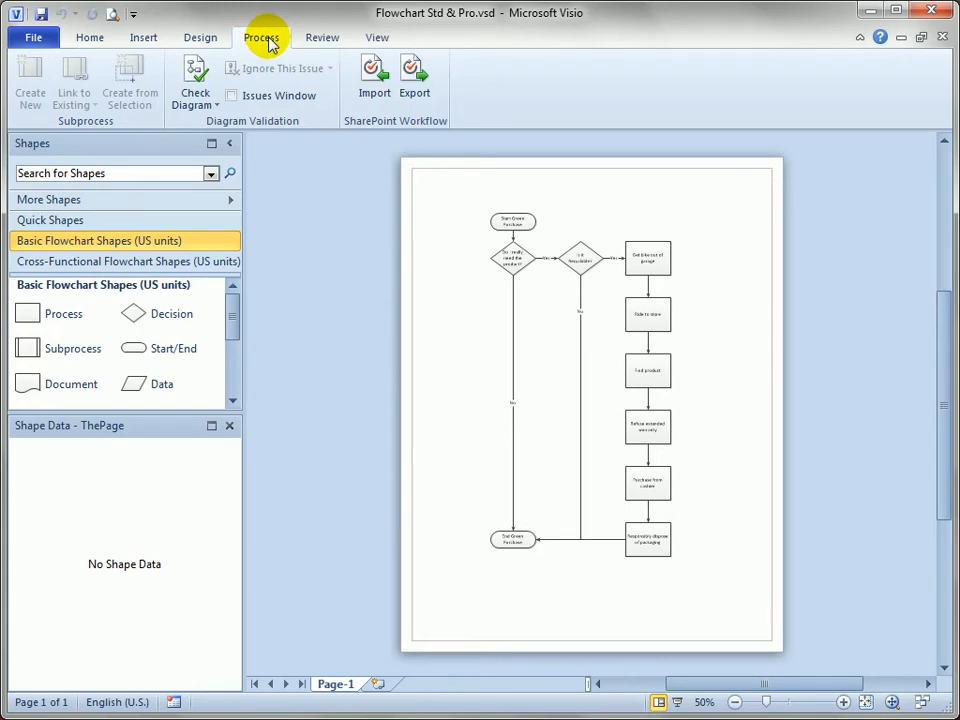
{"action": "left_click", "coordinate": [88, 36]}
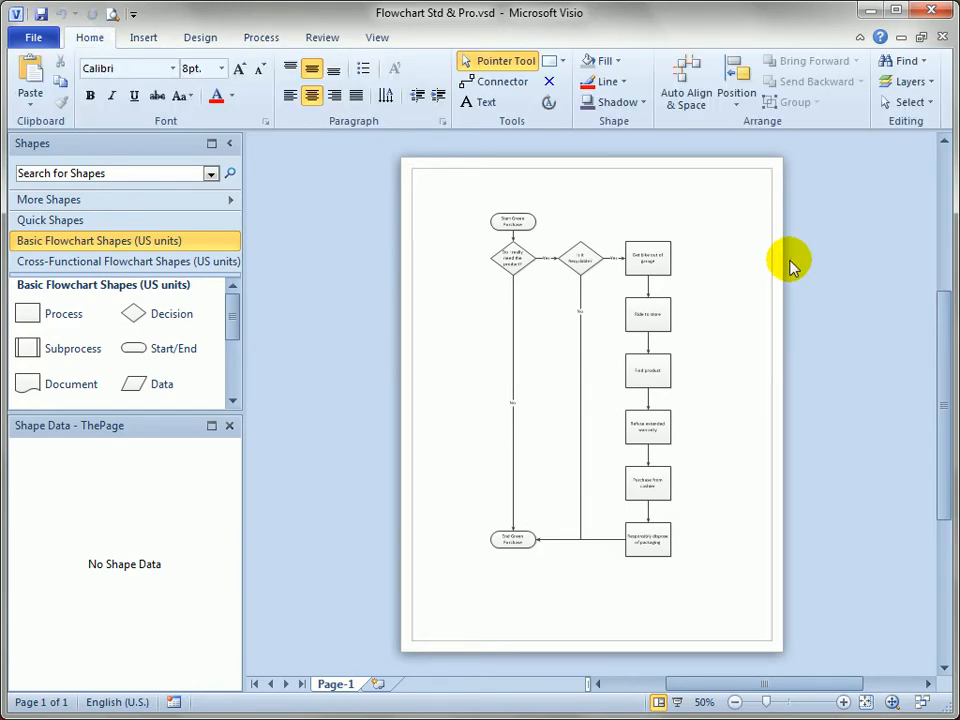
{"action": "mouse_move", "coordinate": [716, 232]}
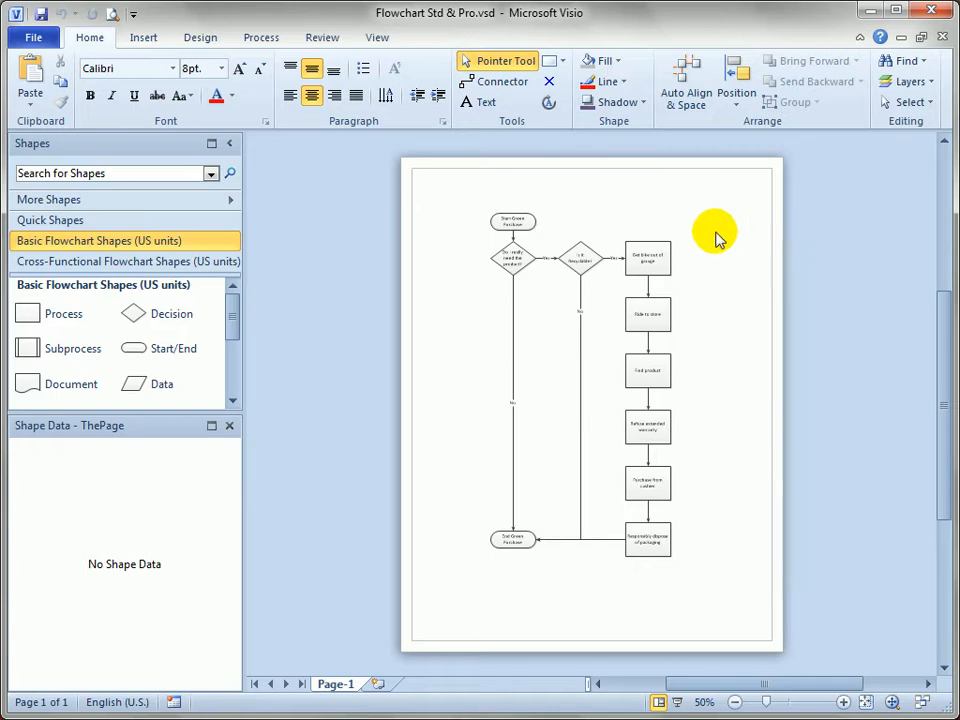
Step: Select the right-hand column of purchase steps and cut them from Page-1
{"action": "left_click_drag", "start_coordinate": [716, 228], "coordinate": [616, 582]}
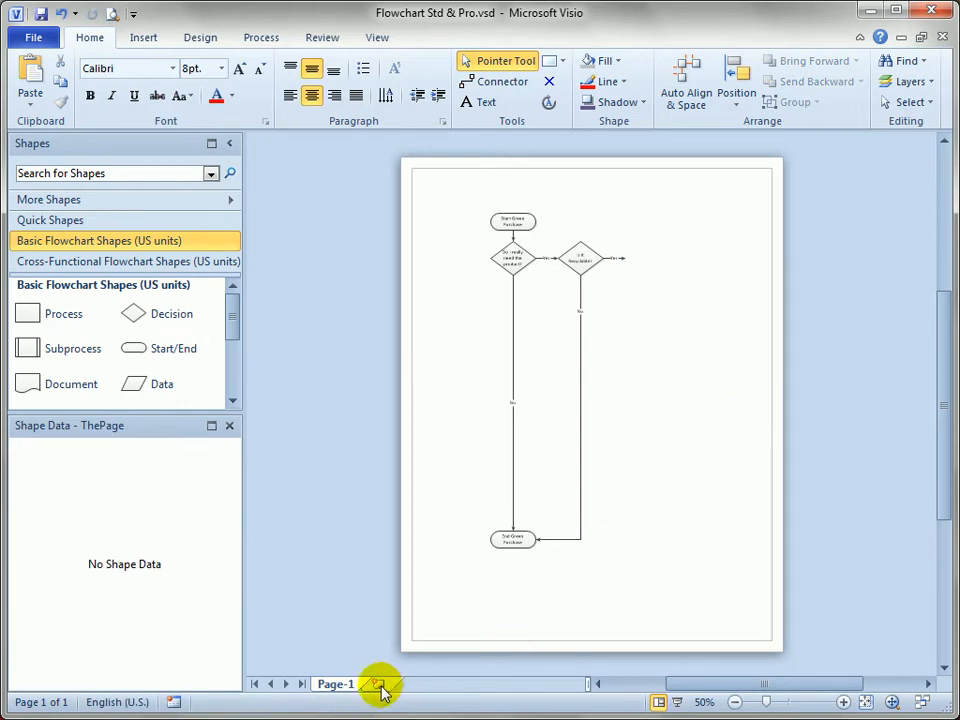
Step: Insert a new blank page and rename it 'Make Purchase'
{"action": "left_click", "coordinate": [384, 684]}
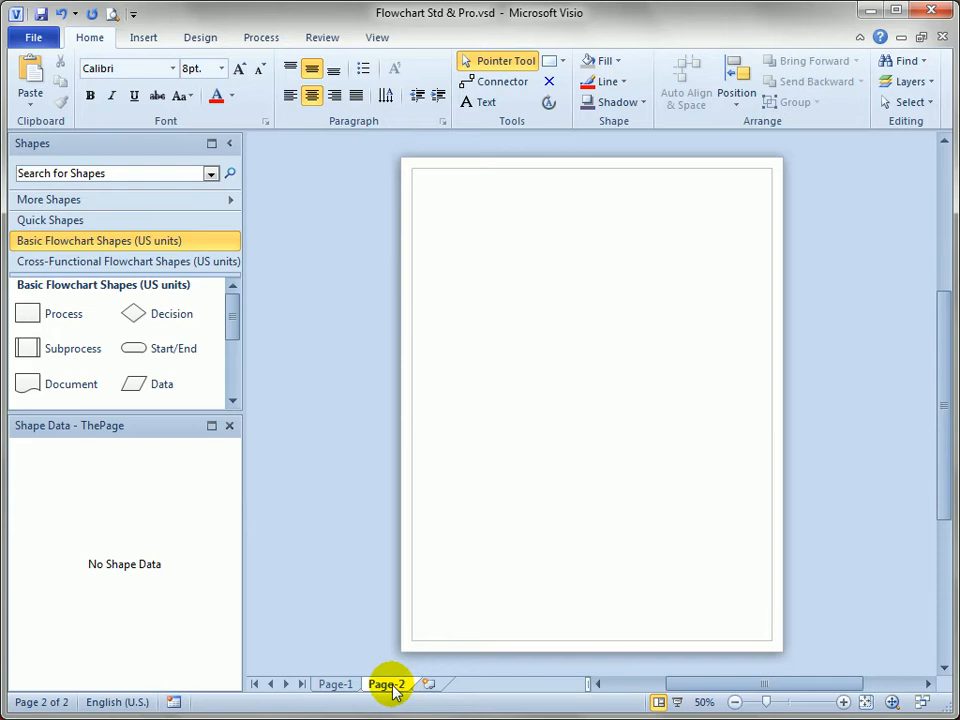
{"action": "left_click", "coordinate": [384, 684]}
{"action": "type", "text": "Make Purchas"}
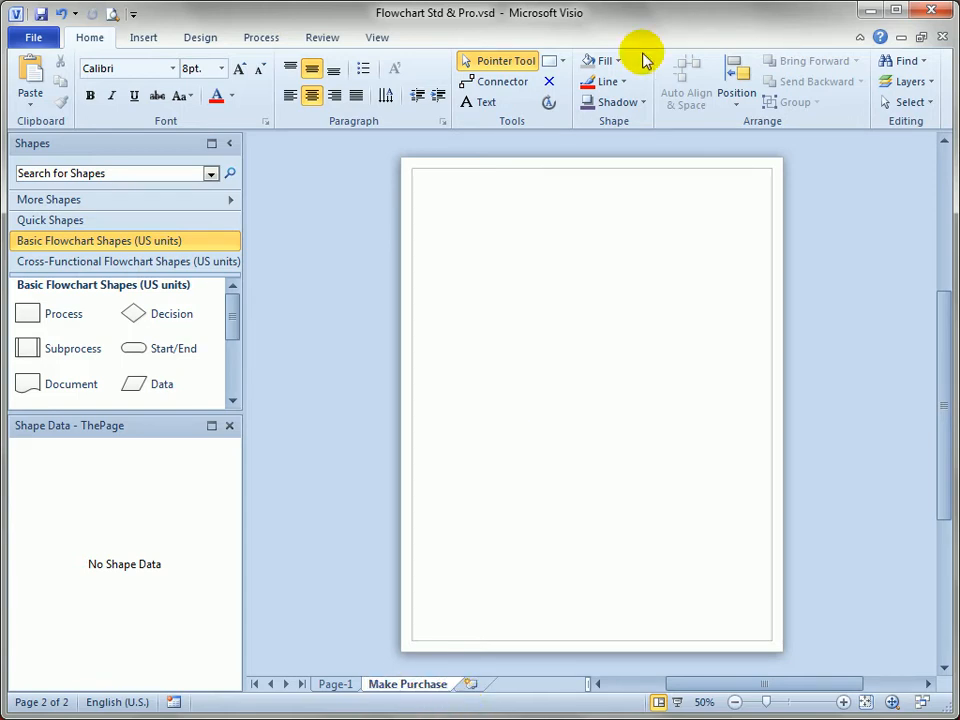
Step: Paste the purchase steps onto the Make Purchase page and add Start/End shapes above the first and below the last step
{"action": "right_click", "coordinate": [600, 296]}
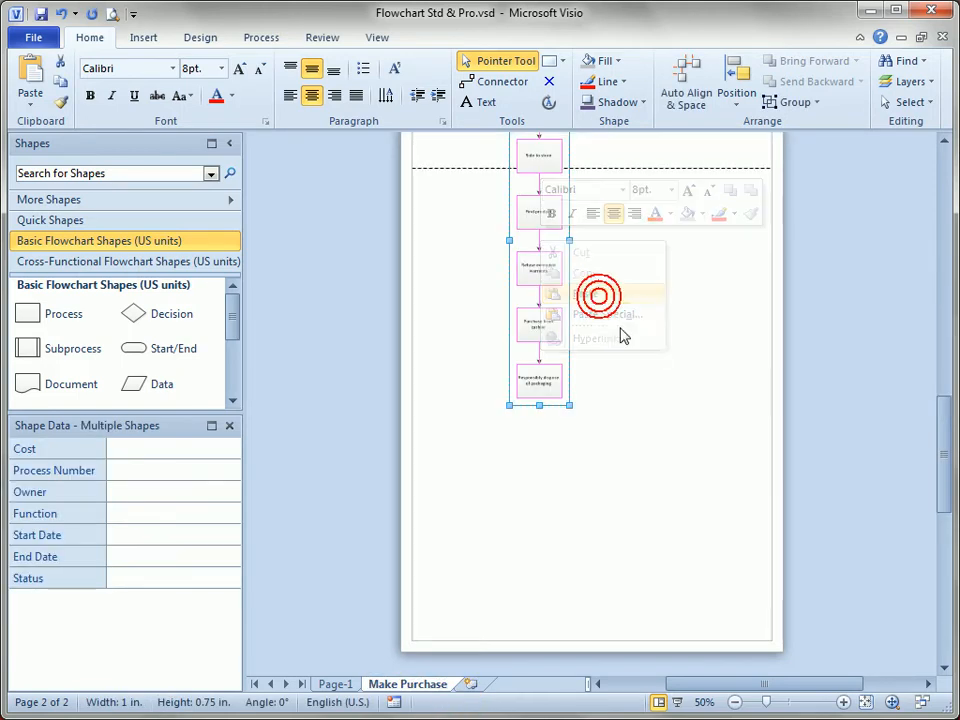
{"action": "left_click", "coordinate": [600, 296]}
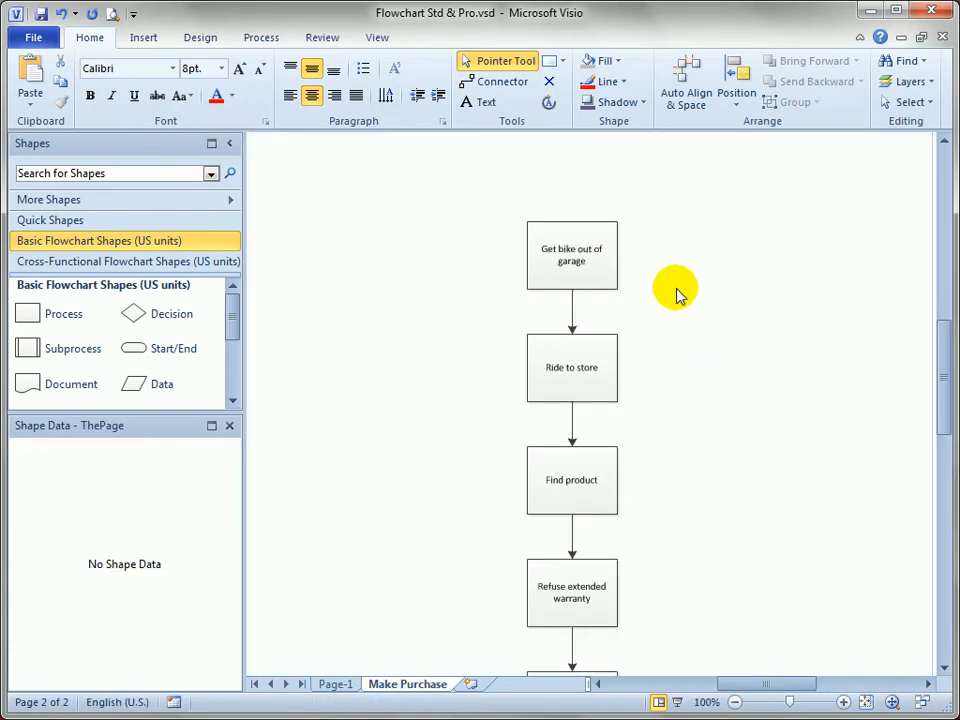
{"action": "scroll", "scroll_direction": "down", "scroll_amount": 3}
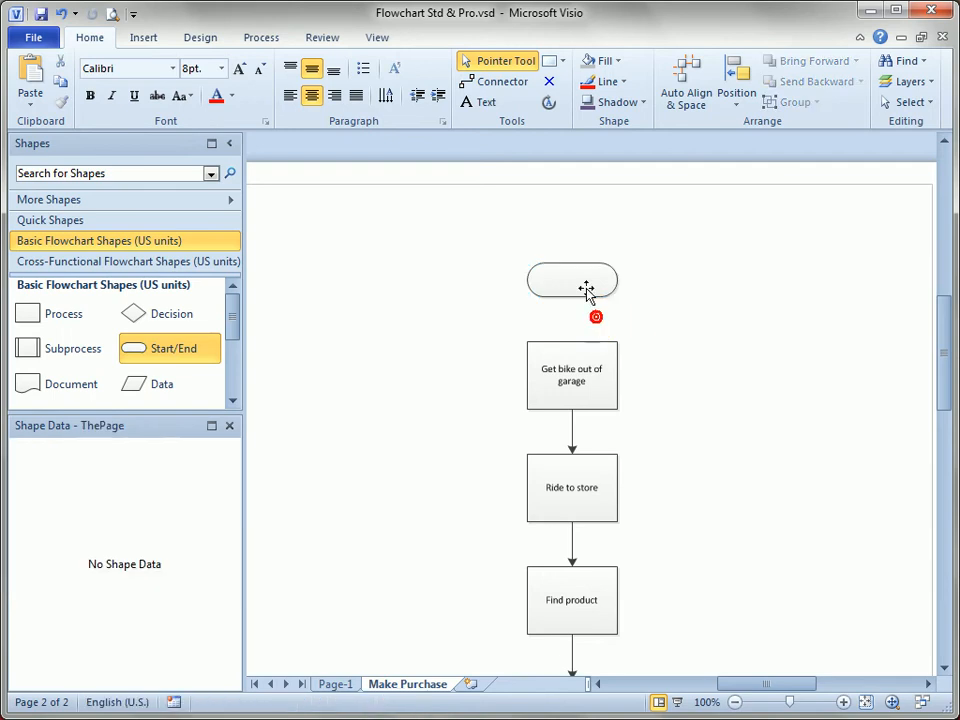
{"action": "left_click", "coordinate": [572, 376]}
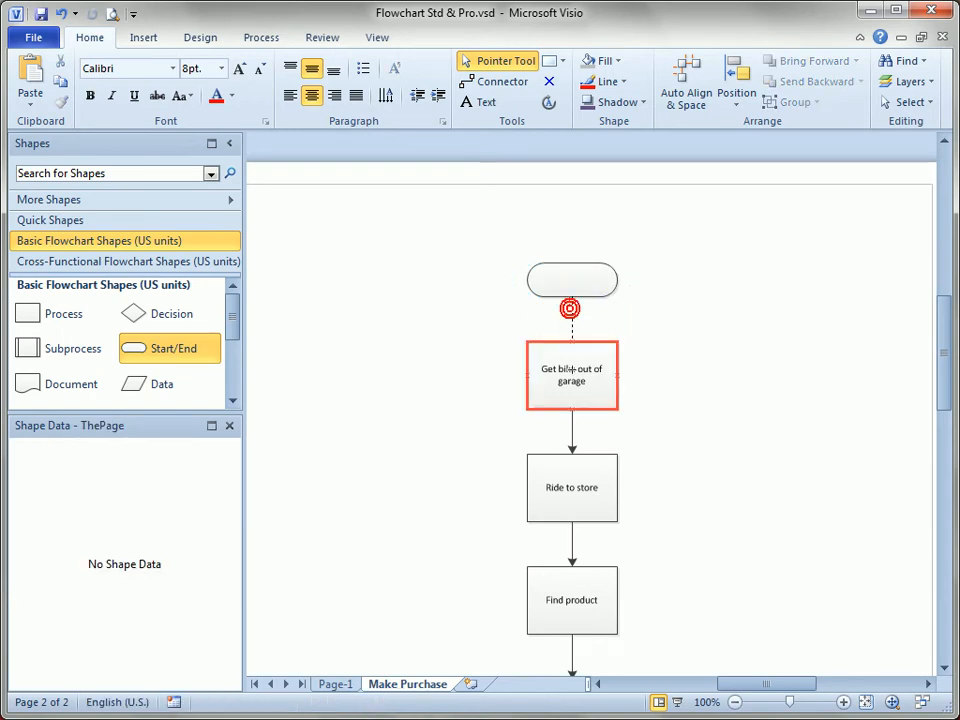
{"action": "scroll", "scroll_direction": "down", "scroll_amount": 3}
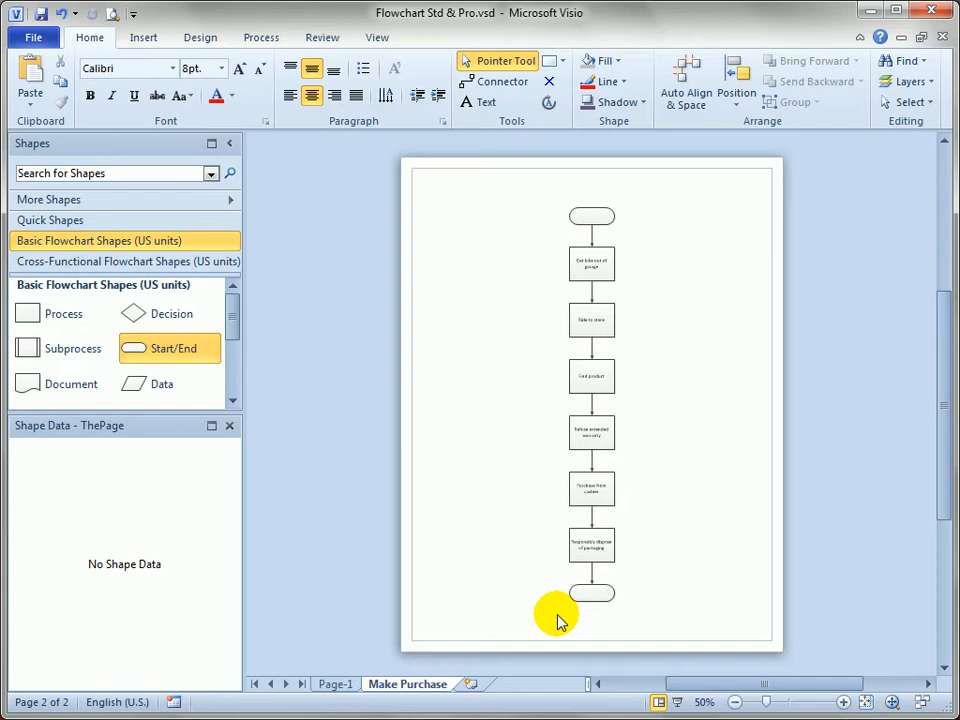
{"action": "mouse_move", "coordinate": [632, 218]}
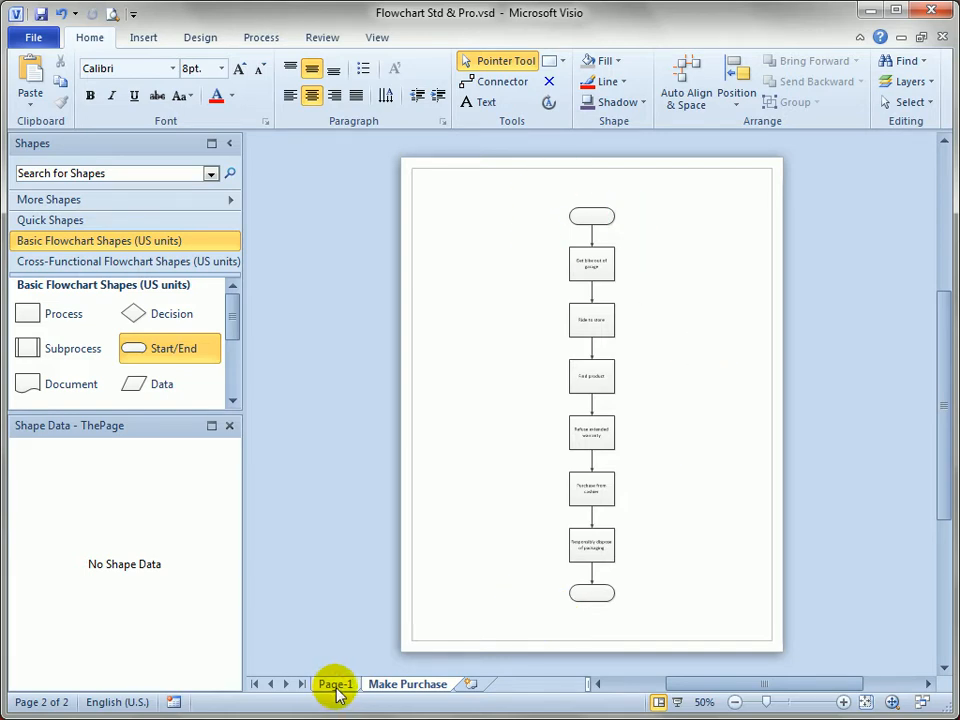
Step: On Page-1, place a Subprocess shape beside the Is it Recyclable? decision and connect its Yes arrow to it
{"action": "left_click", "coordinate": [336, 684]}
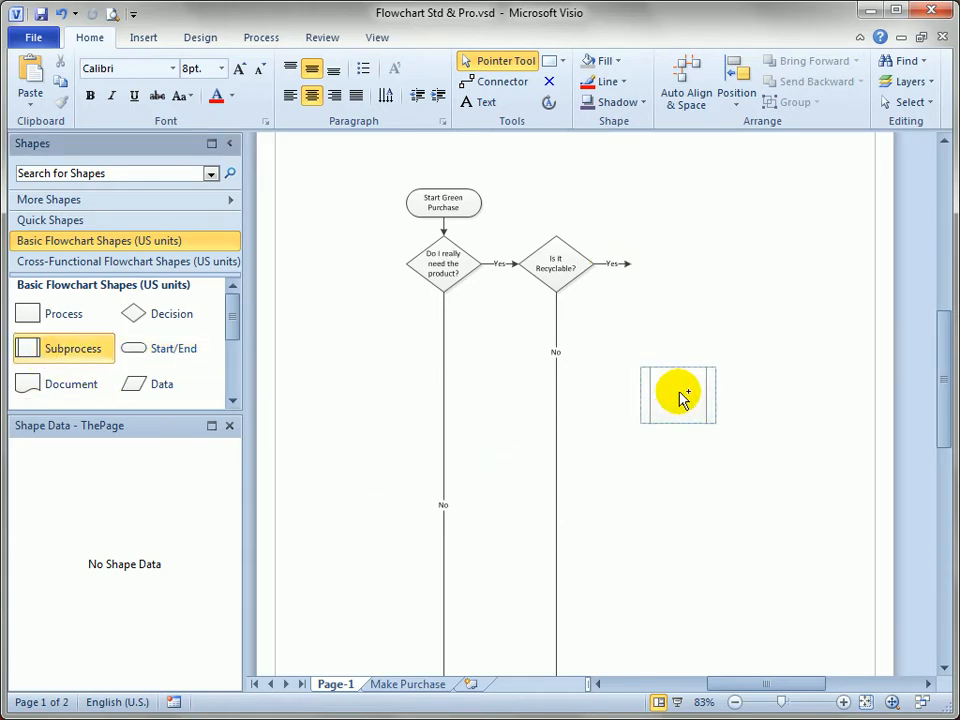
{"action": "left_click_drag", "start_coordinate": [676, 392], "coordinate": [708, 300]}
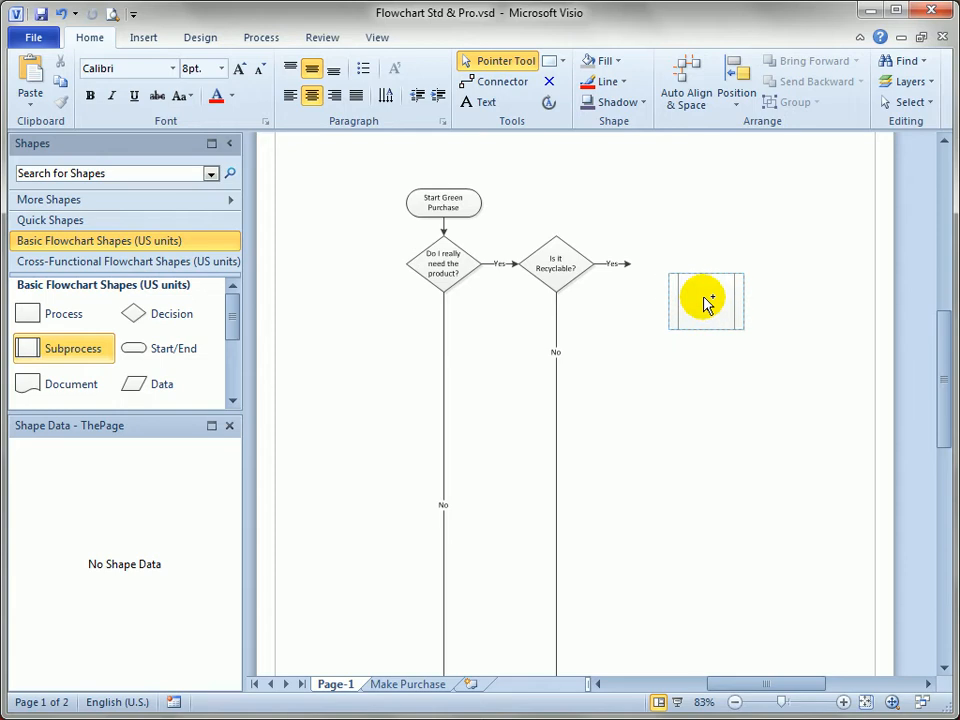
{"action": "left_click_drag", "start_coordinate": [706, 300], "coordinate": [668, 262]}
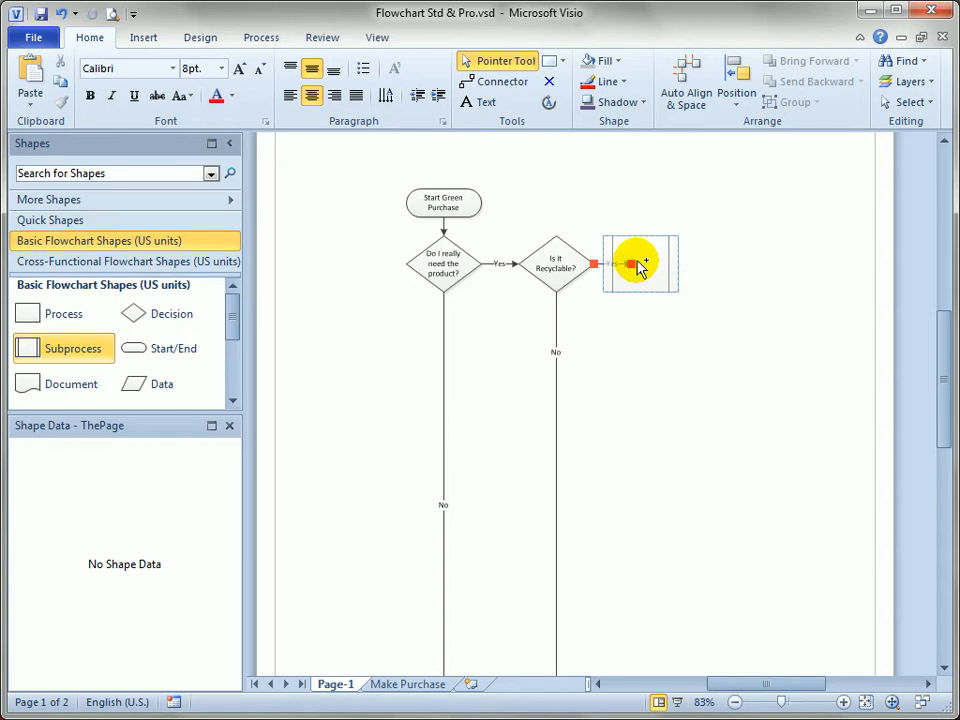
{"action": "left_click", "coordinate": [640, 264]}
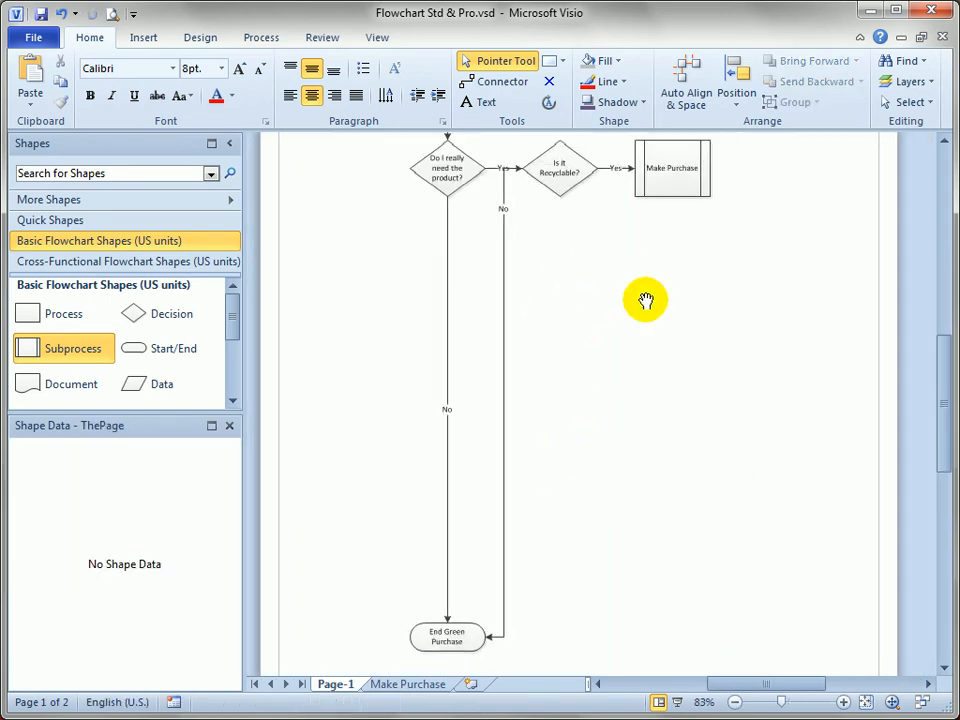
Step: Connect Make Purchase to End Green Purchase and move the end shape up under the first decision
{"action": "left_click", "coordinate": [672, 168]}
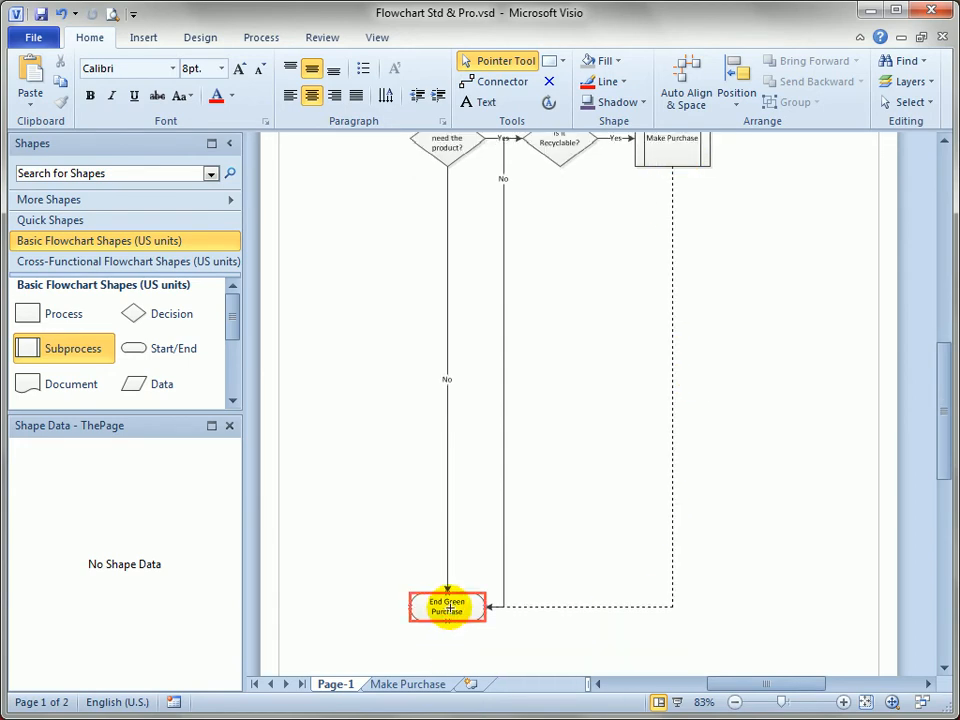
{"action": "mouse_move", "coordinate": [448, 608]}
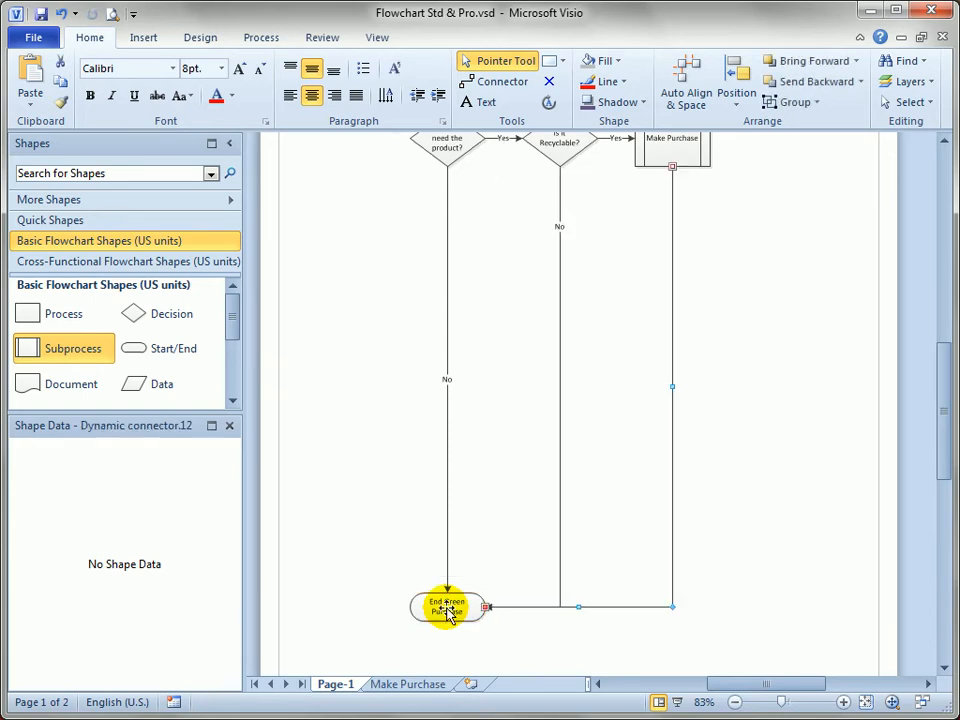
{"action": "left_click", "coordinate": [792, 360]}
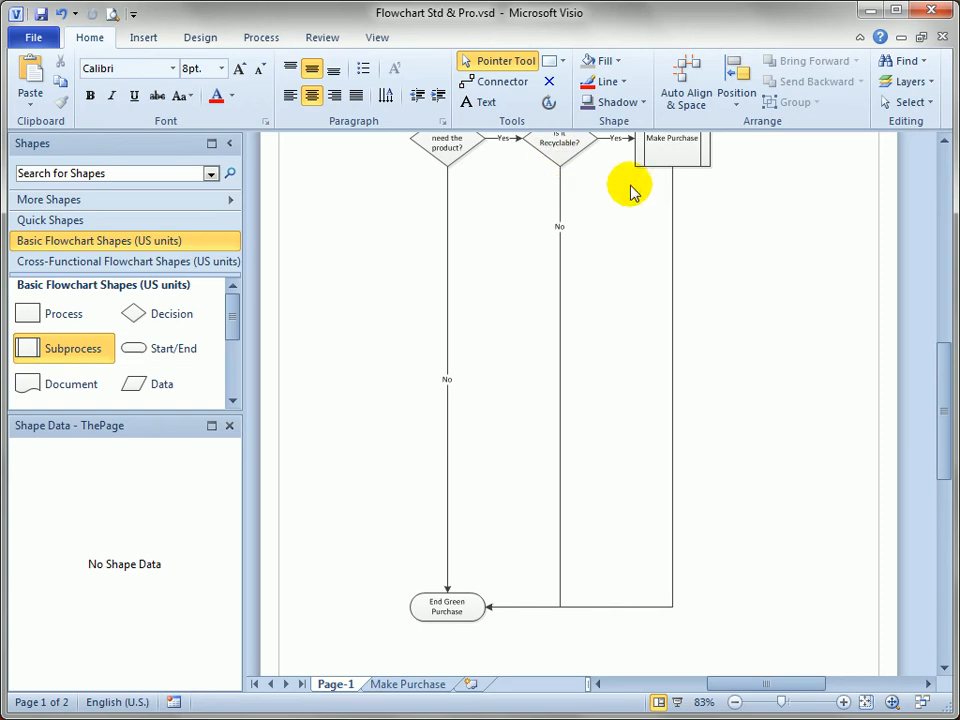
{"action": "mouse_move", "coordinate": [444, 400]}
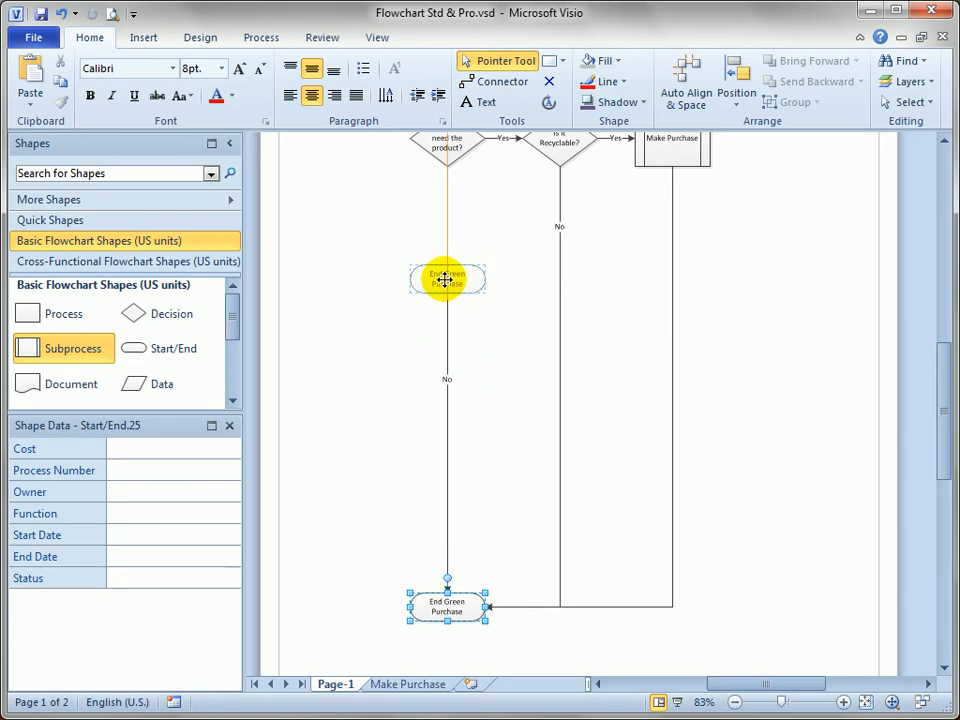
{"action": "left_click_drag", "start_coordinate": [446, 278], "coordinate": [446, 218]}
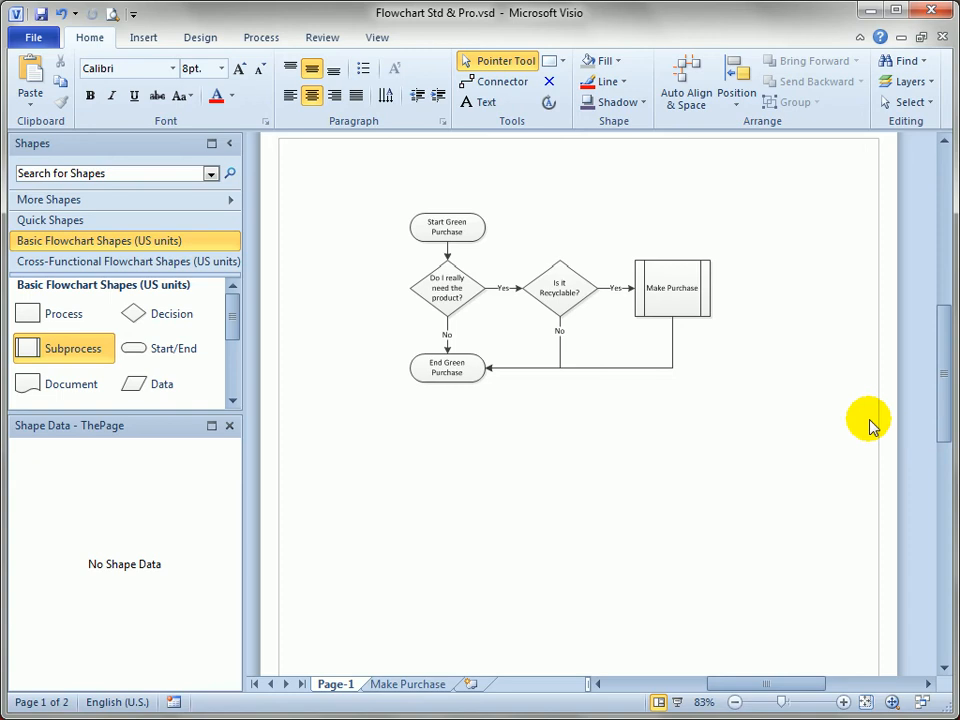
Step: Select the Make Purchase subprocess and switch to the Insert ribbon
{"action": "left_click", "coordinate": [672, 288]}
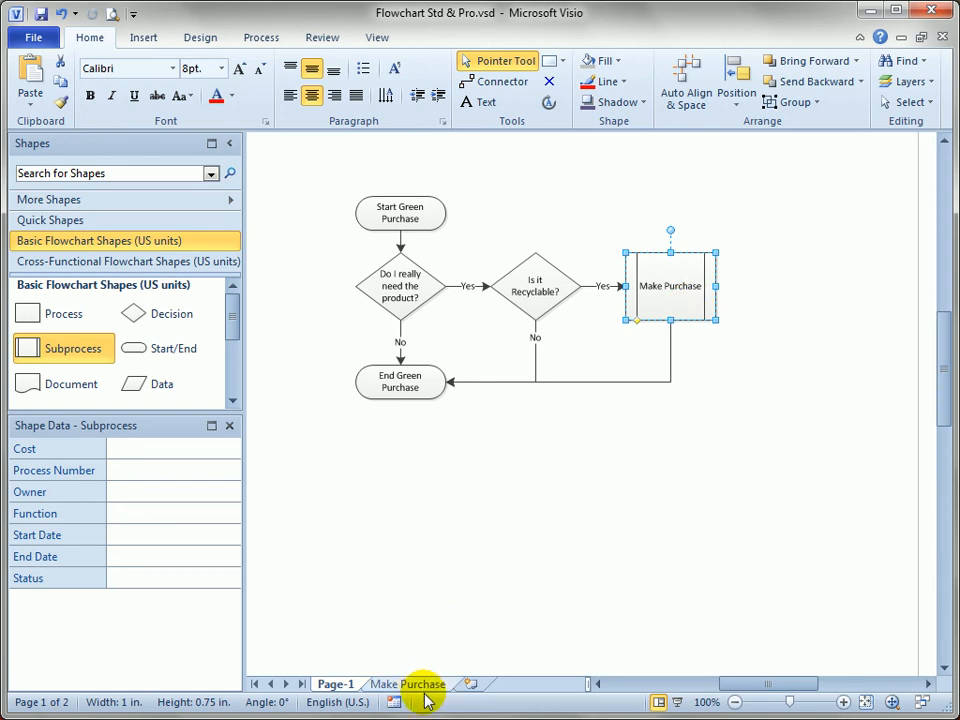
{"action": "left_click", "coordinate": [144, 36]}
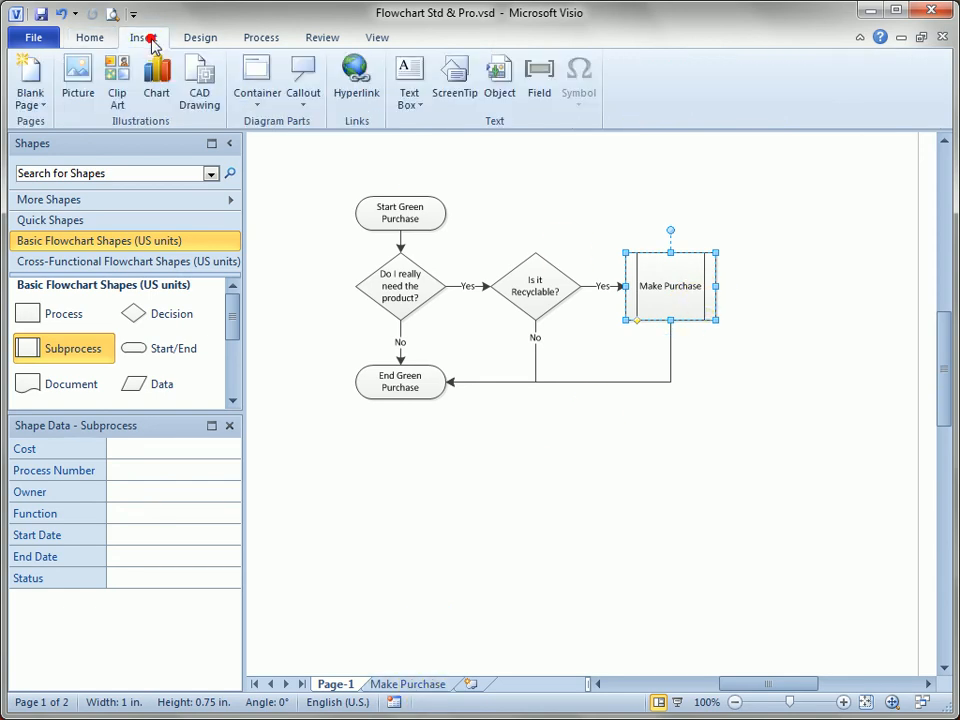
{"action": "mouse_move", "coordinate": [356, 80]}
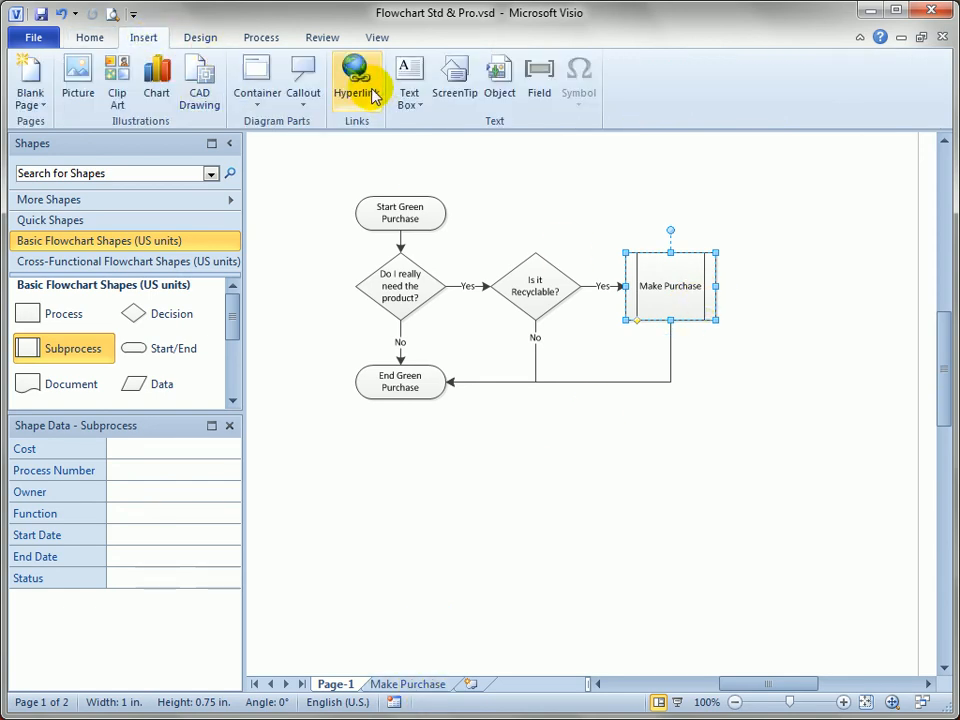
Step: Add a hyperlink on the subprocess whose sub-address targets the Make Purchase page
{"action": "right_click", "coordinate": [670, 300]}
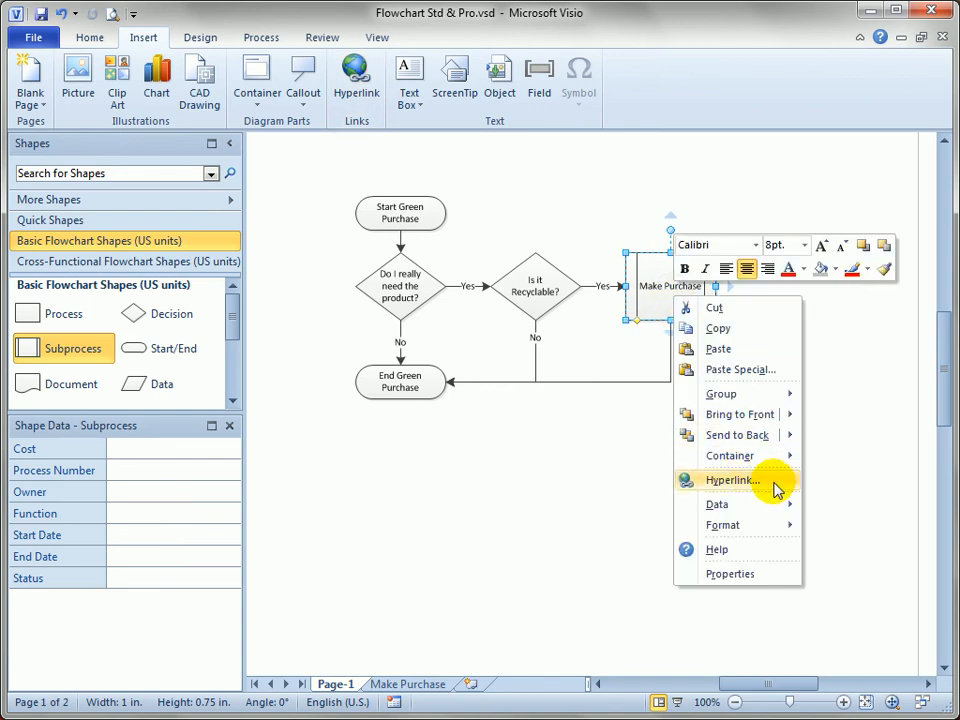
{"action": "left_click", "coordinate": [732, 480]}
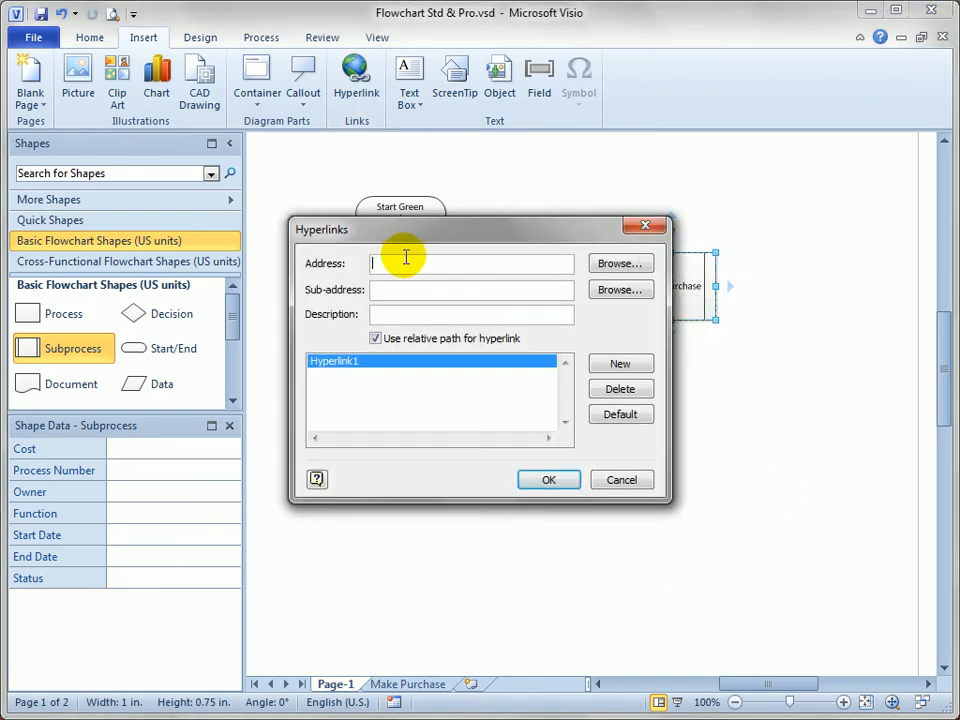
{"action": "mouse_move", "coordinate": [530, 260]}
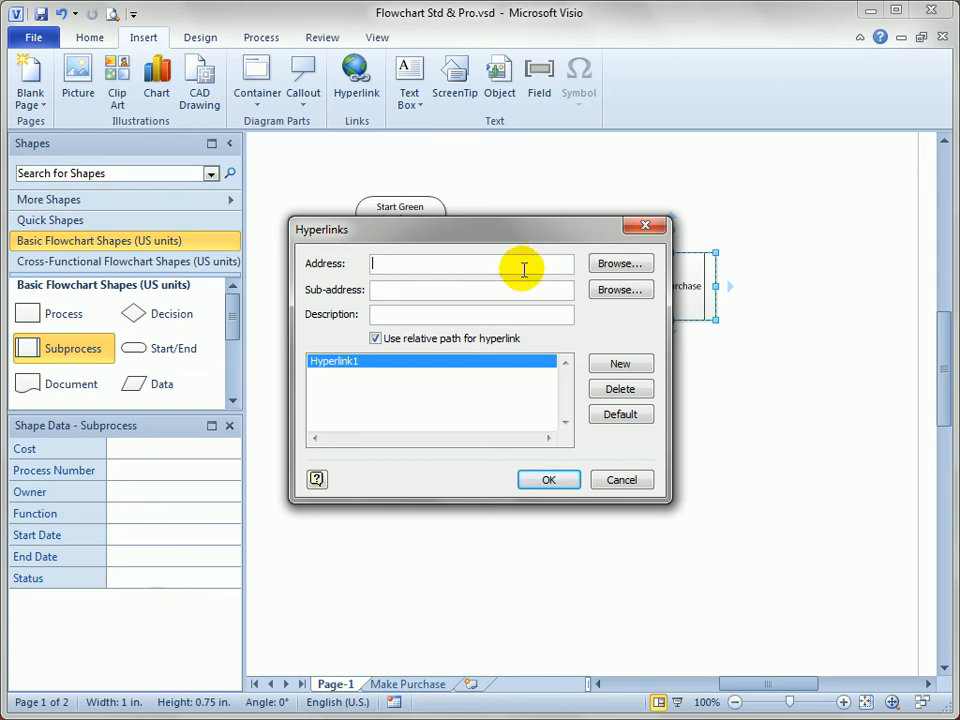
{"action": "mouse_move", "coordinate": [532, 268]}
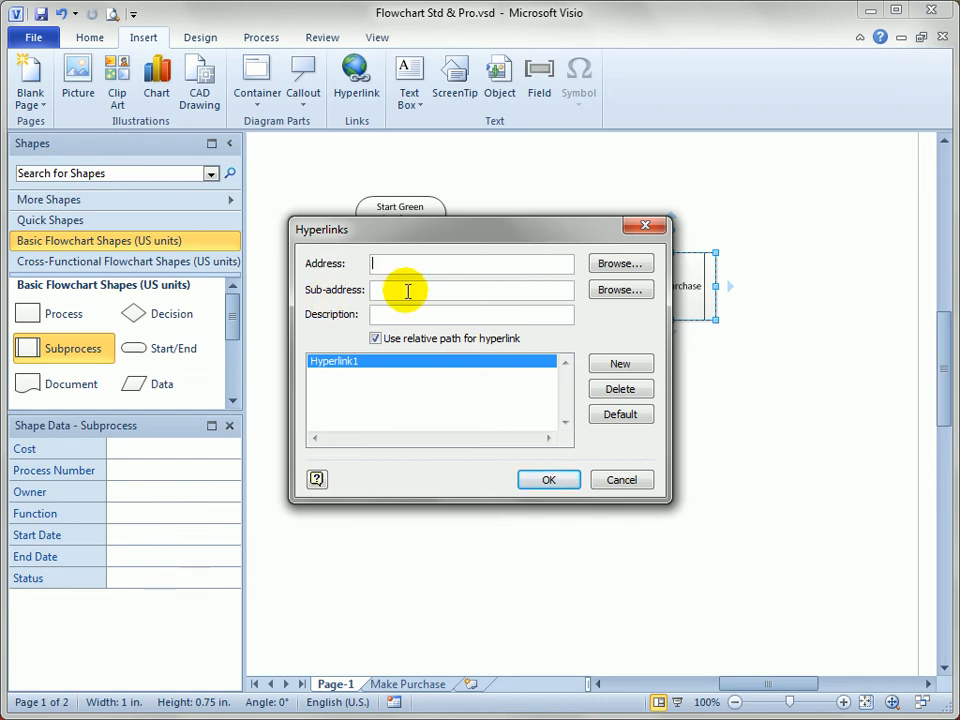
{"action": "mouse_move", "coordinate": [620, 290]}
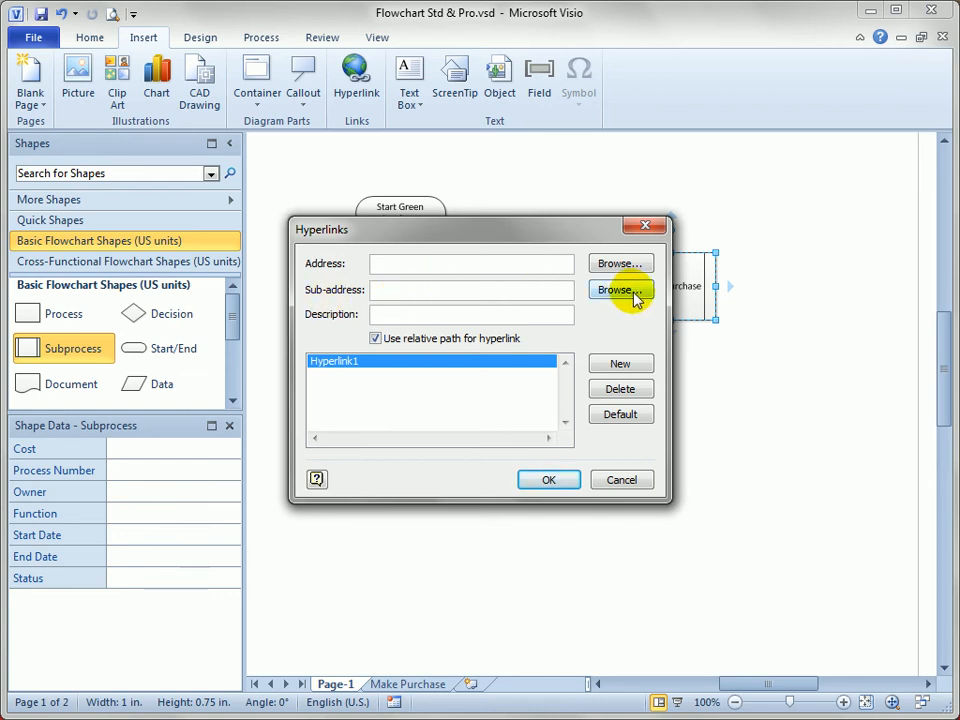
{"action": "left_click", "coordinate": [620, 288]}
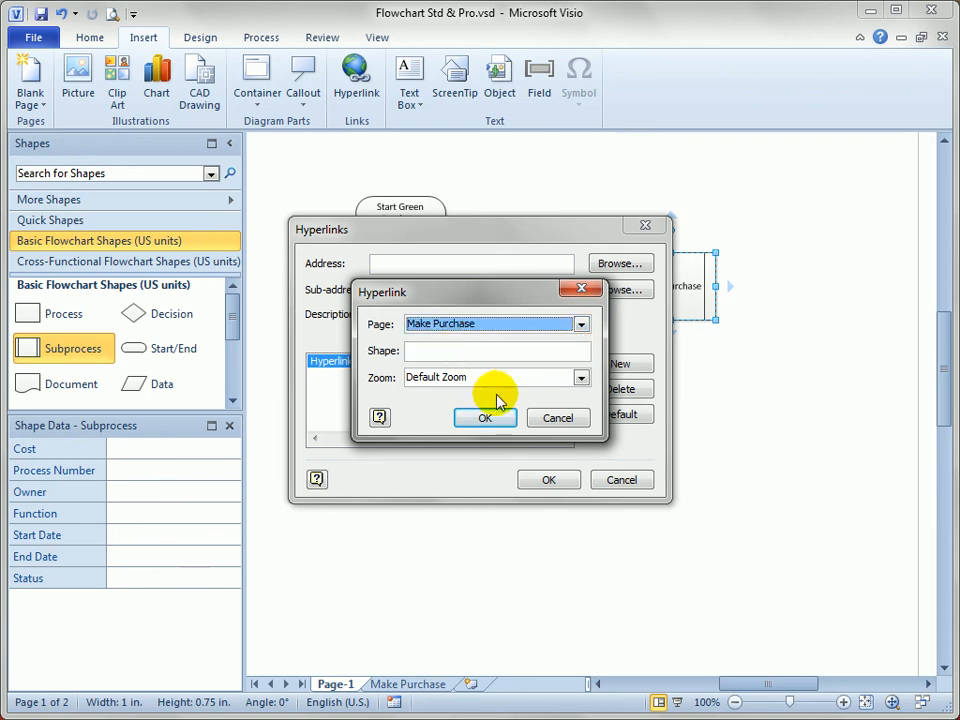
{"action": "left_click", "coordinate": [486, 418]}
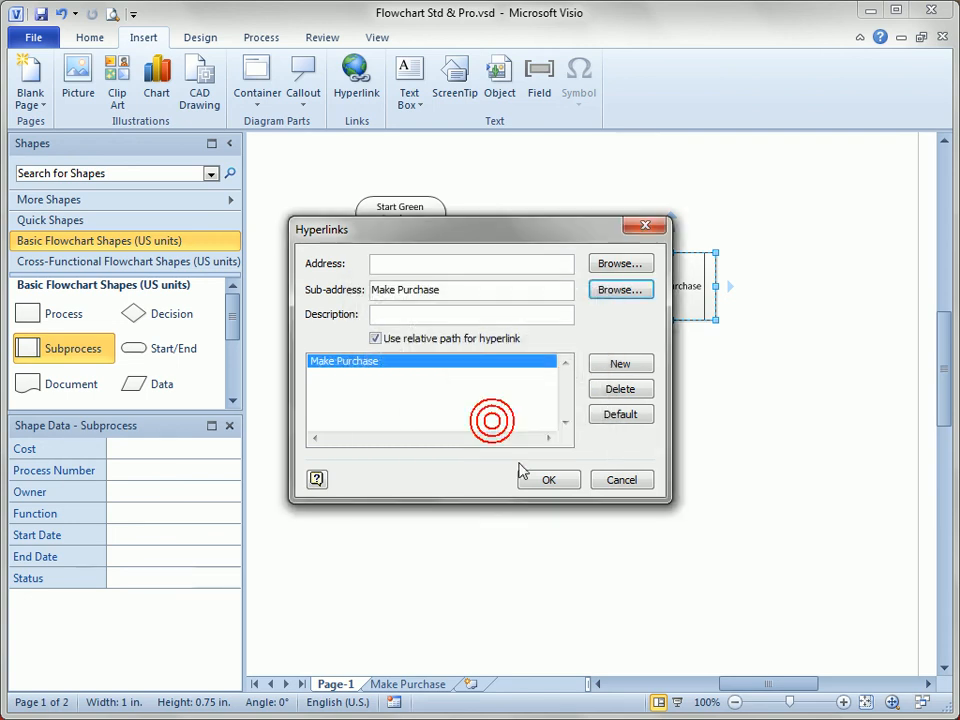
{"action": "left_click", "coordinate": [548, 480]}
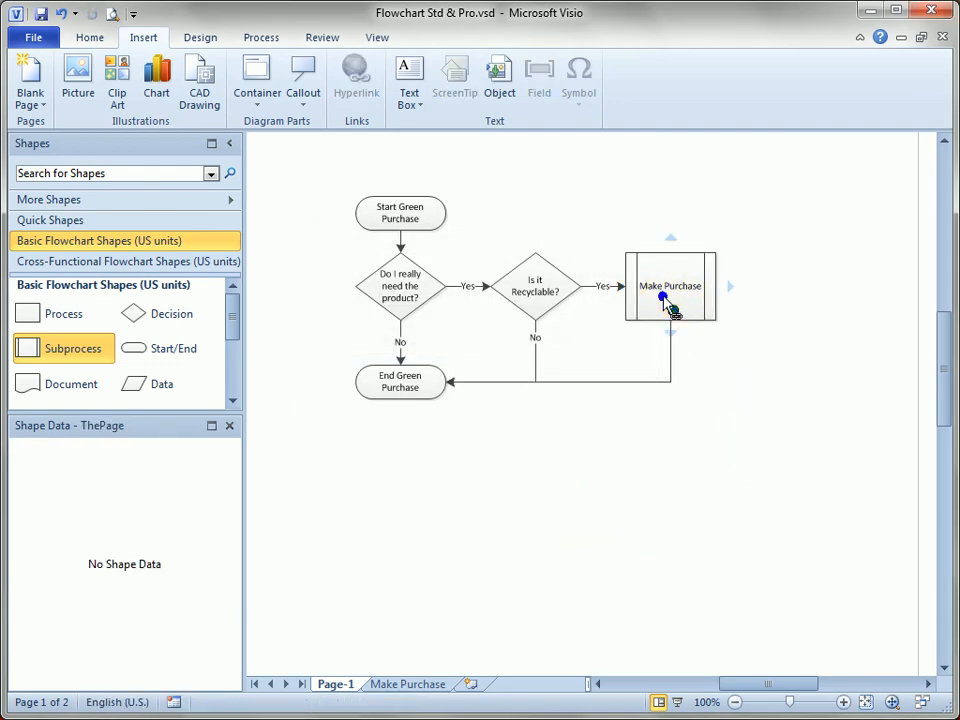
Step: Follow the Make Purchase subprocess's hyperlink from its context menu to the Make Purchase page
{"action": "right_click", "coordinate": [668, 290]}
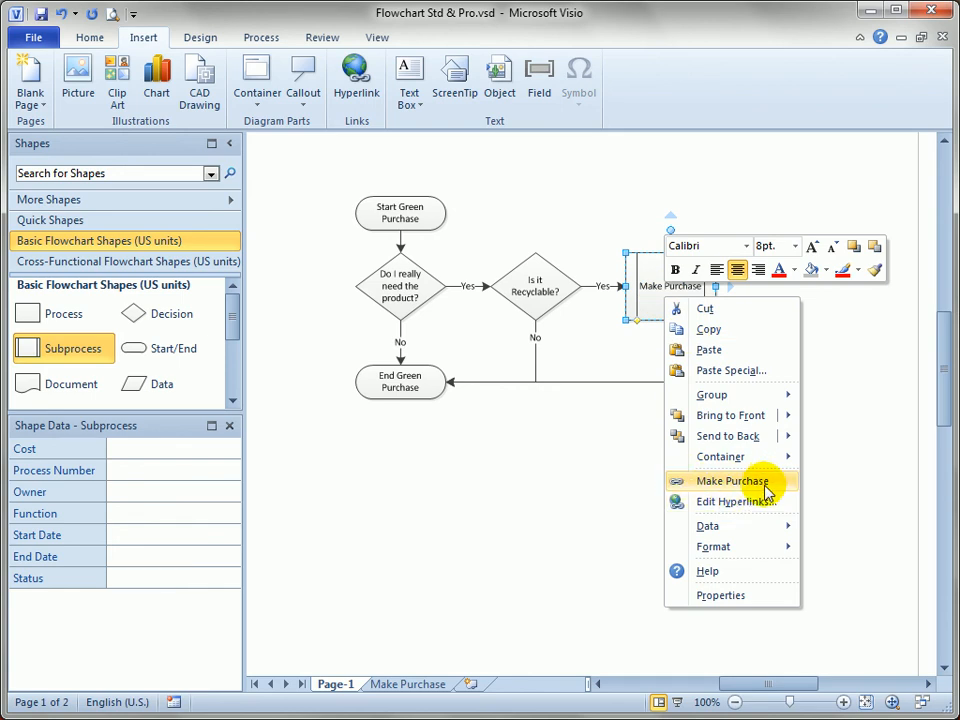
{"action": "left_click", "coordinate": [730, 480]}
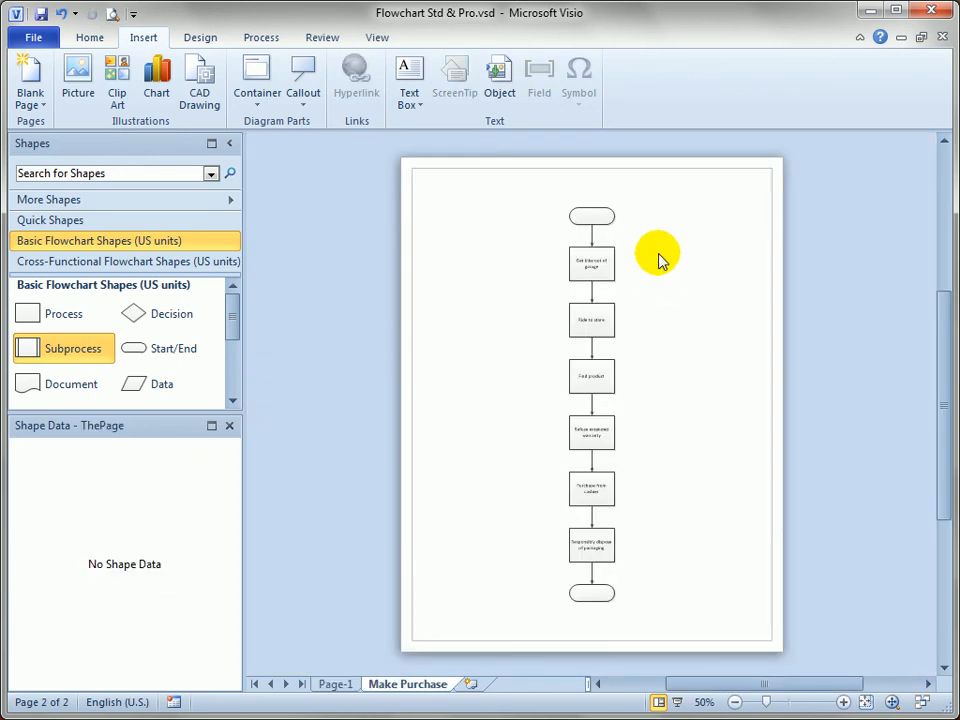